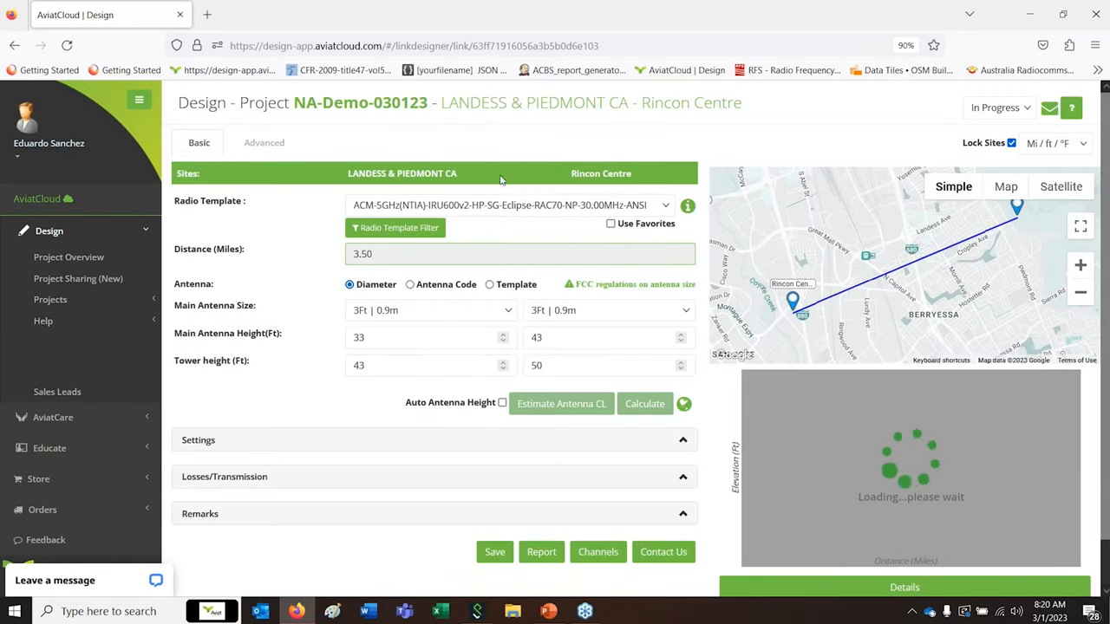
# Wait for the 3.50-mile LANDESS & PIEDMONT CA to Rincon Centre elevation profile to load
pyautogui.click(644, 403)
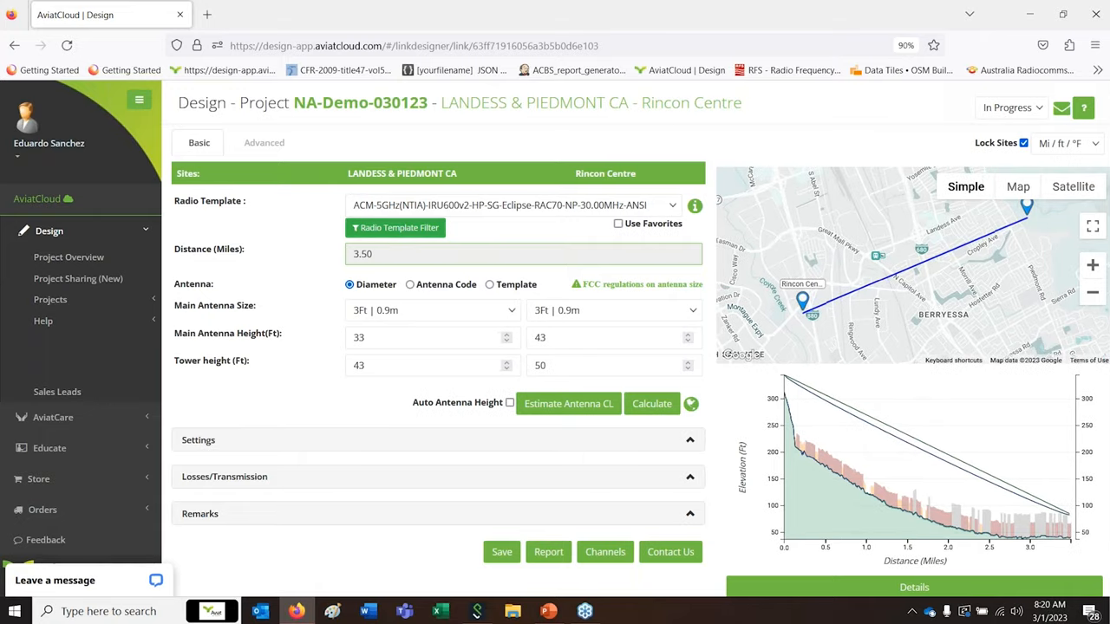
# Filter radio templates to option ACM-MB-XD with 2000.00 channel size, then close the filter
pyautogui.click(396, 227)
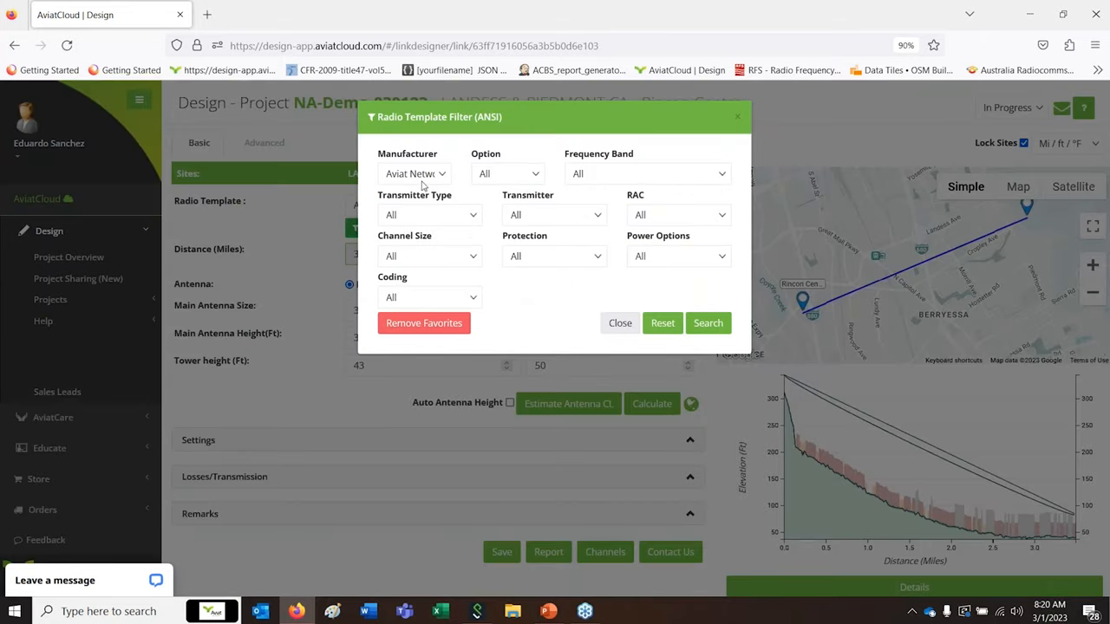
pyautogui.moveTo(495, 183)
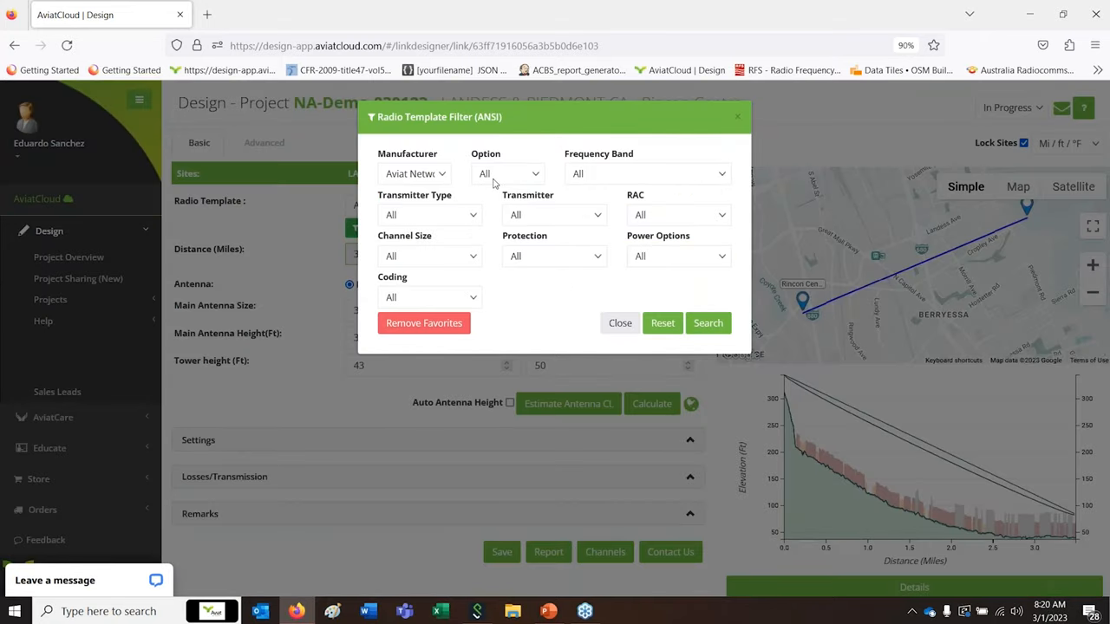
pyautogui.click(507, 173)
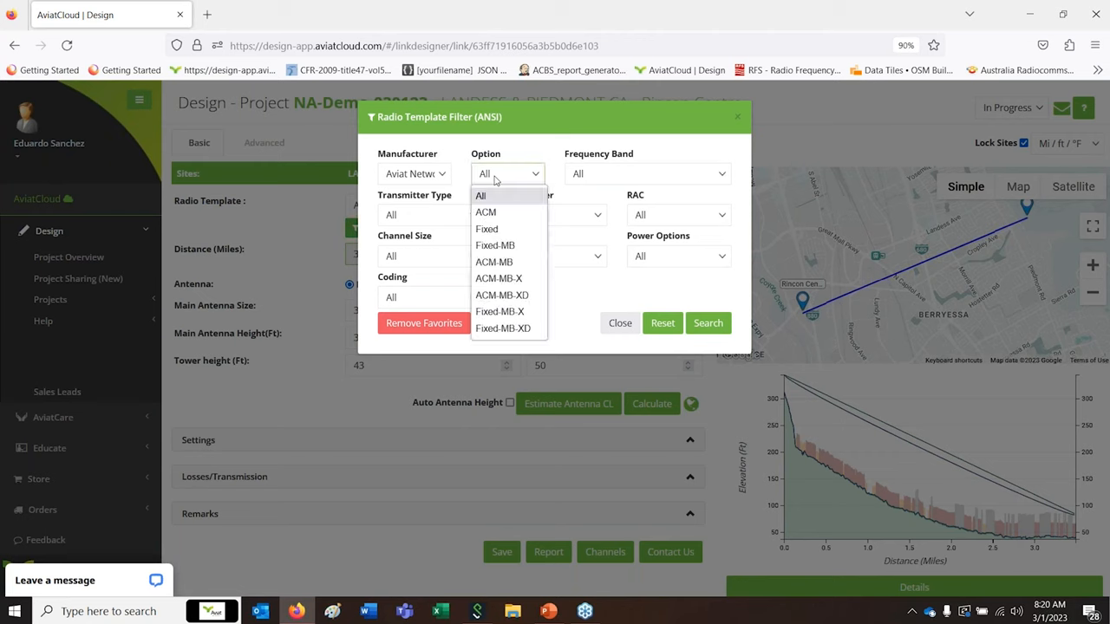
pyautogui.moveTo(499, 279)
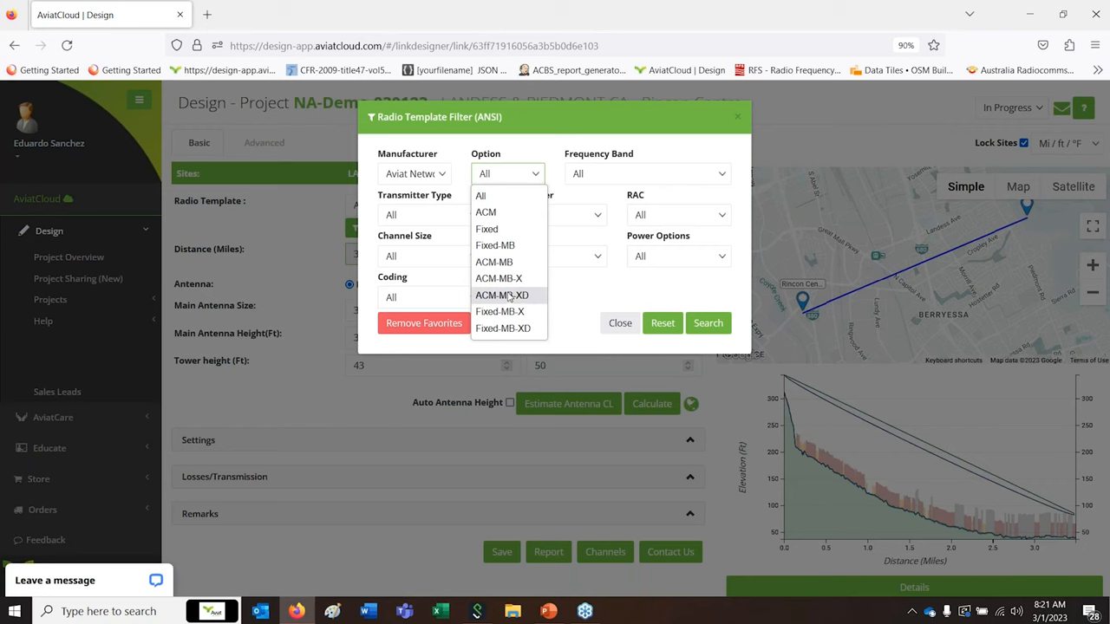
pyautogui.moveTo(510, 298)
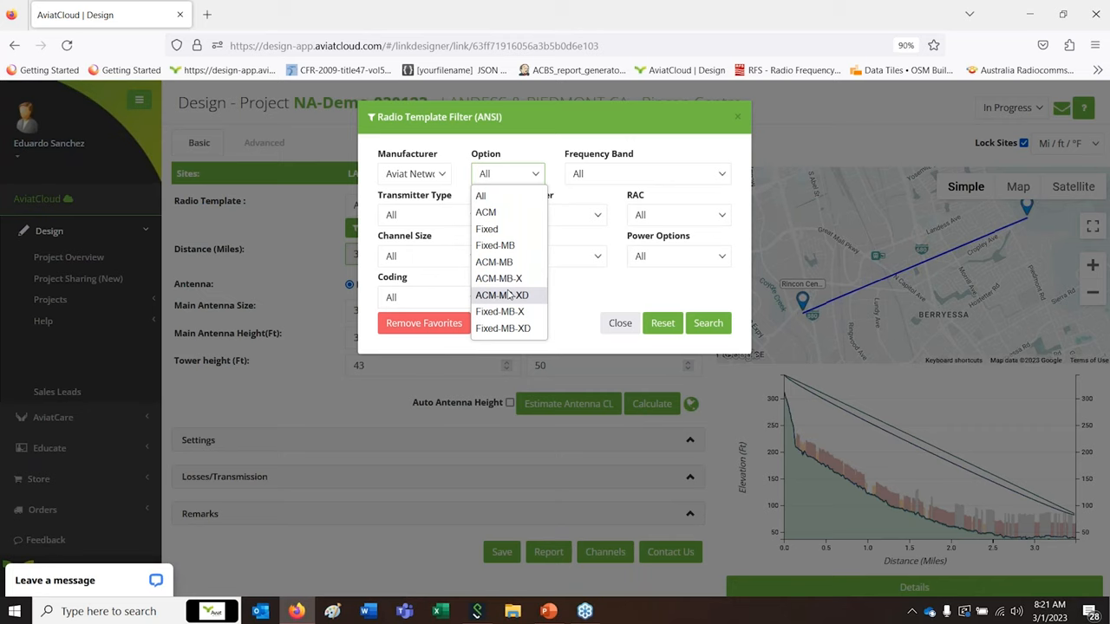
pyautogui.click(503, 295)
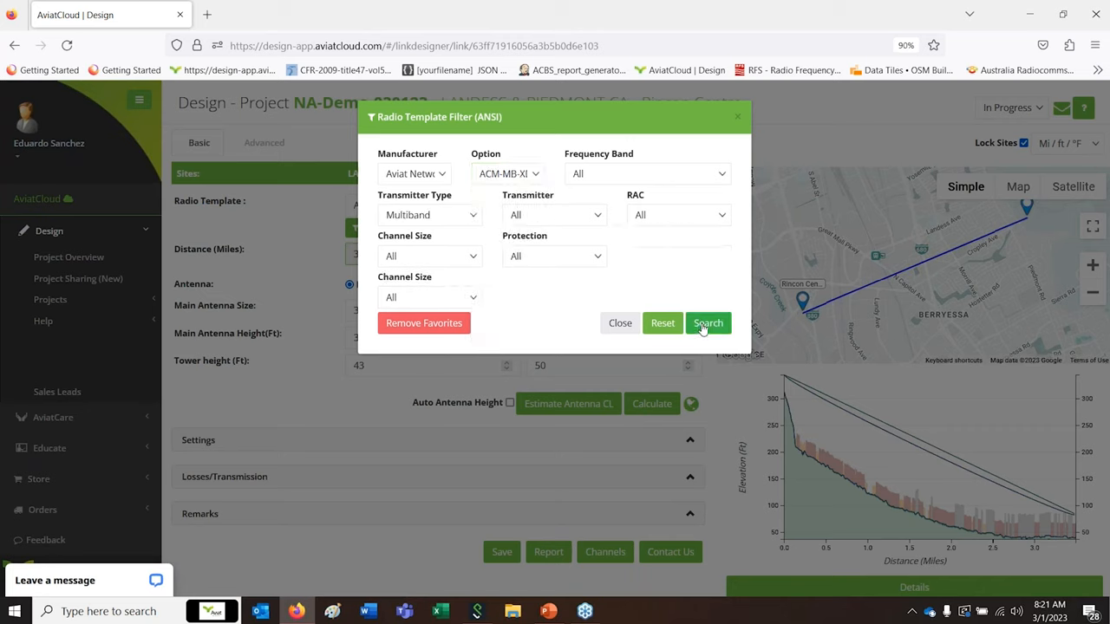
pyautogui.click(707, 323)
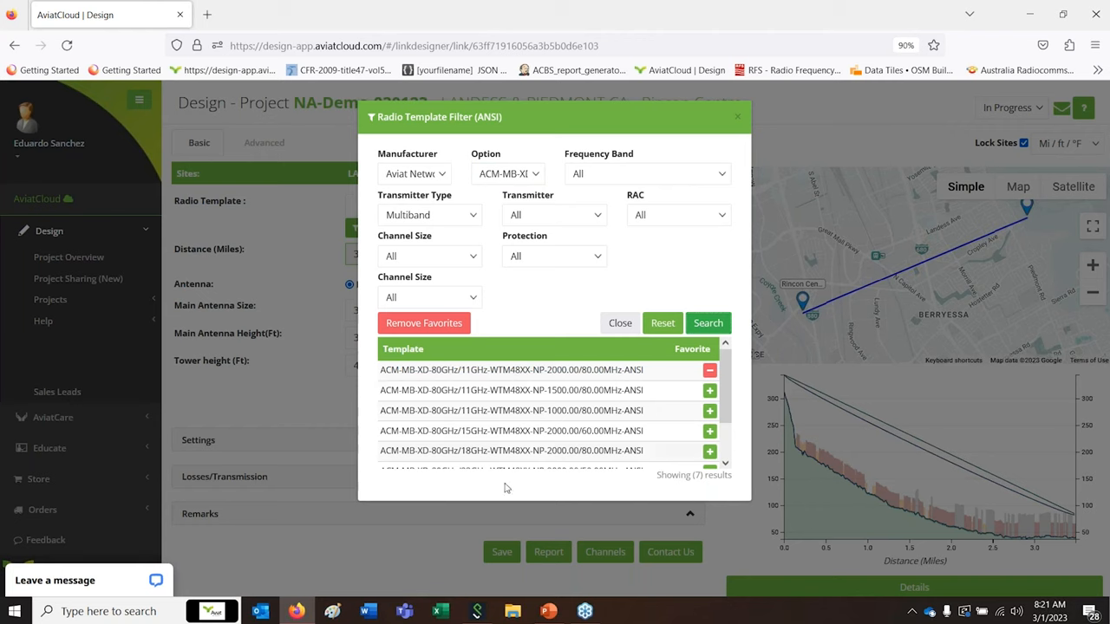
pyautogui.moveTo(425, 289)
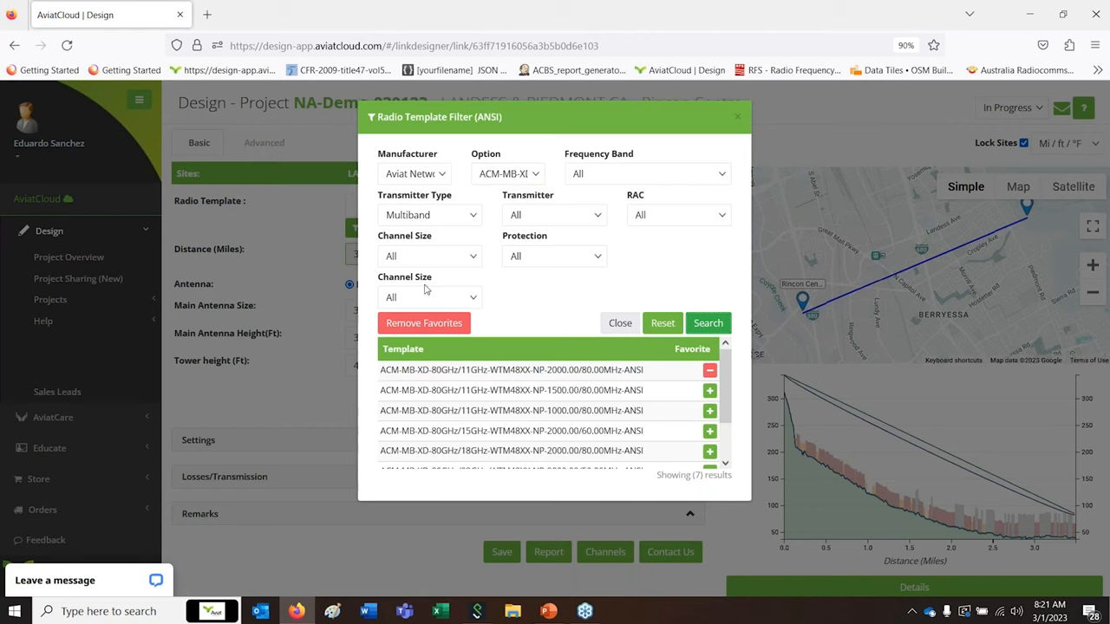
pyautogui.click(430, 296)
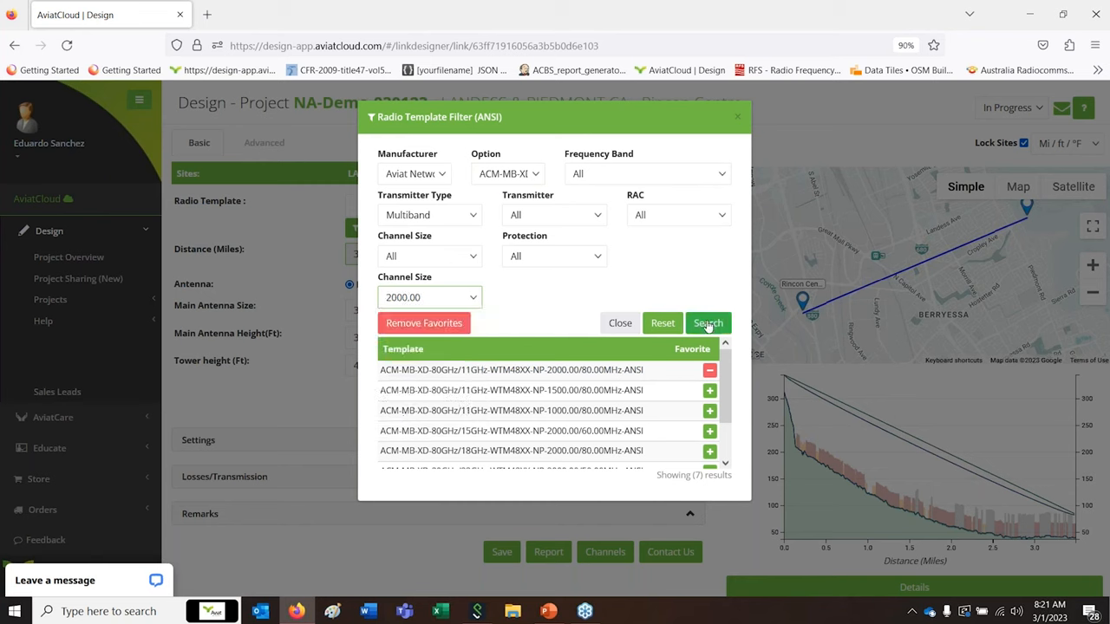
pyautogui.click(708, 323)
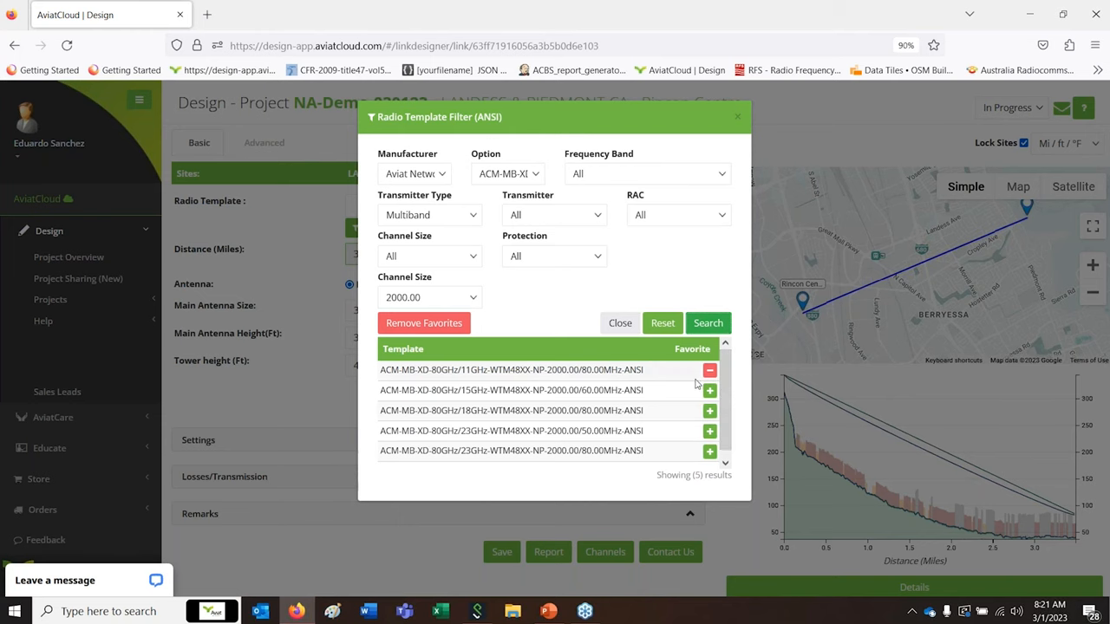
pyautogui.moveTo(657, 384)
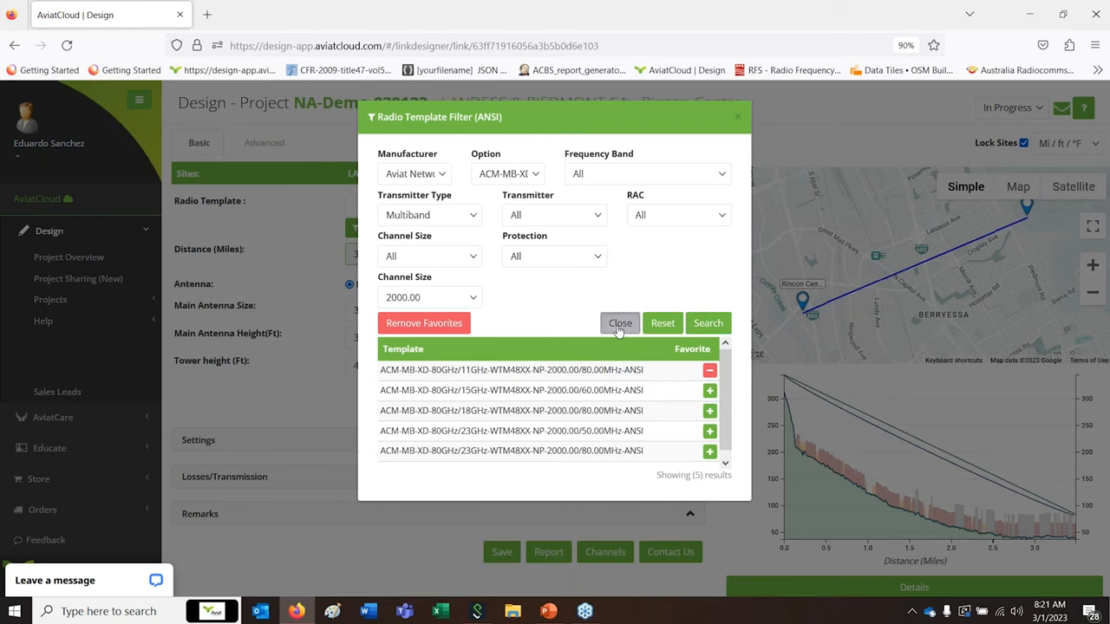
pyautogui.click(620, 323)
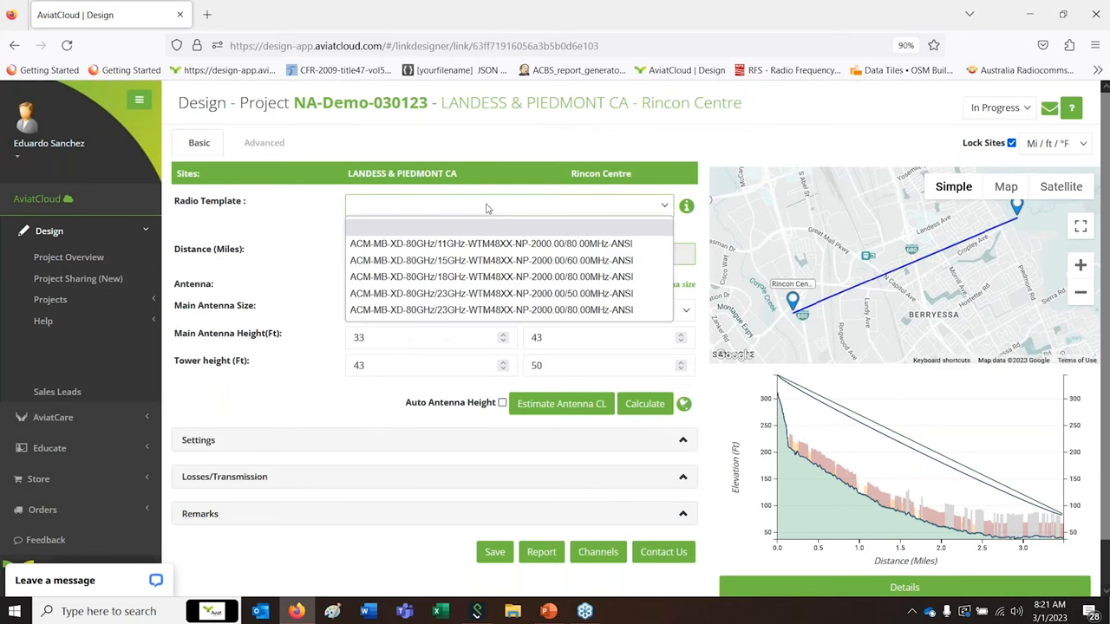
# Choose the ACM-MB-XD 11GHz 2000.00/80.00MHz template and 2Ft | 0.6m antennas at both sites
pyautogui.click(490, 243)
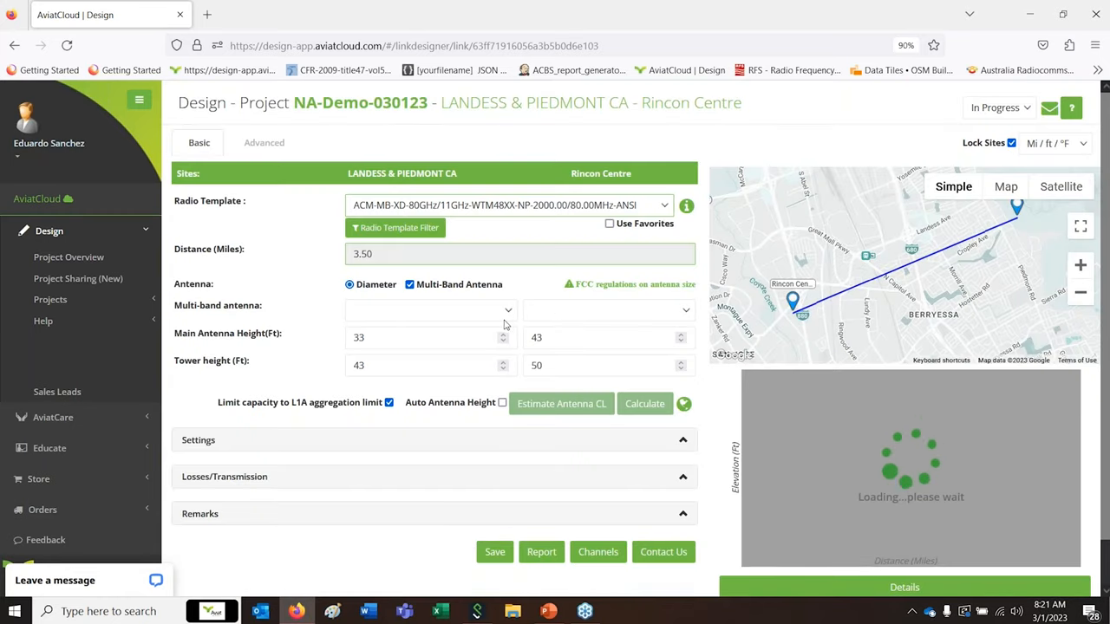
pyautogui.moveTo(488, 271)
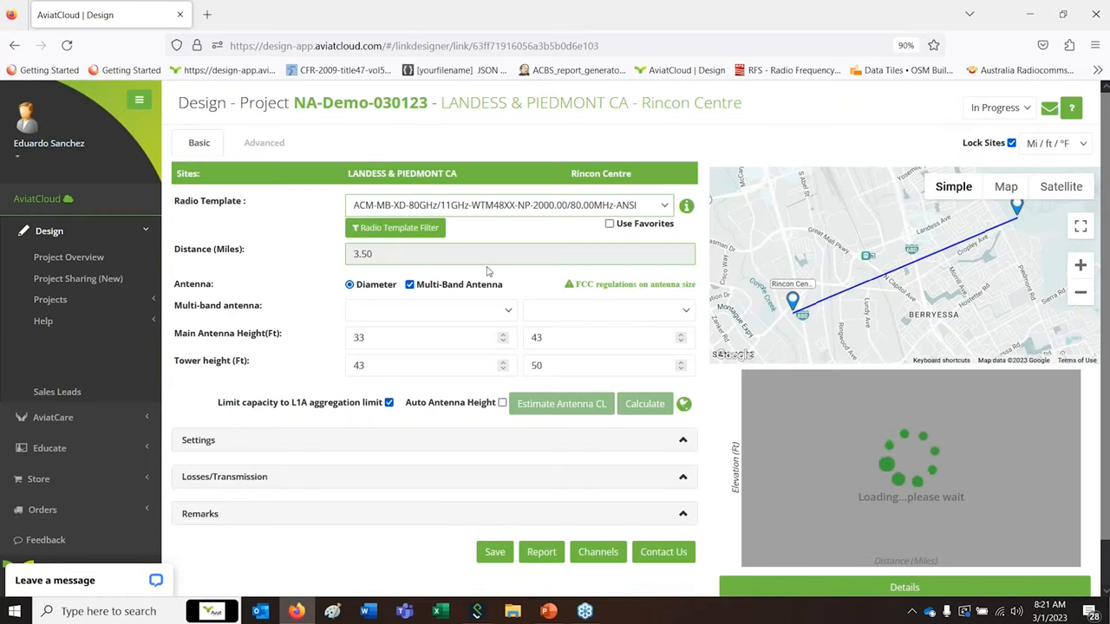
pyautogui.click(645, 403)
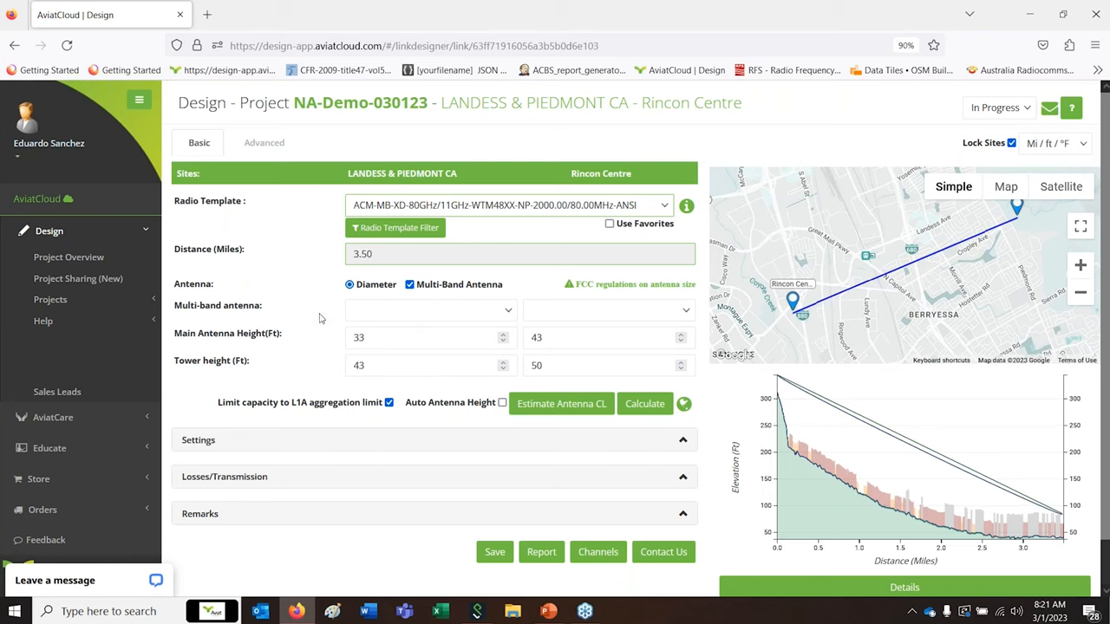
pyautogui.click(430, 309)
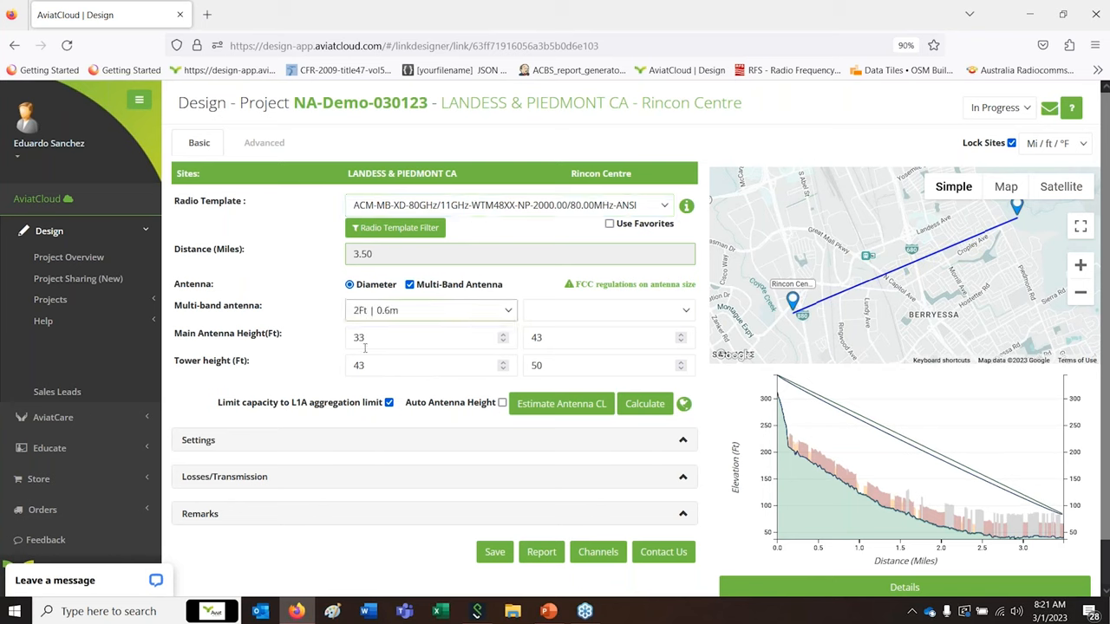
pyautogui.click(607, 310)
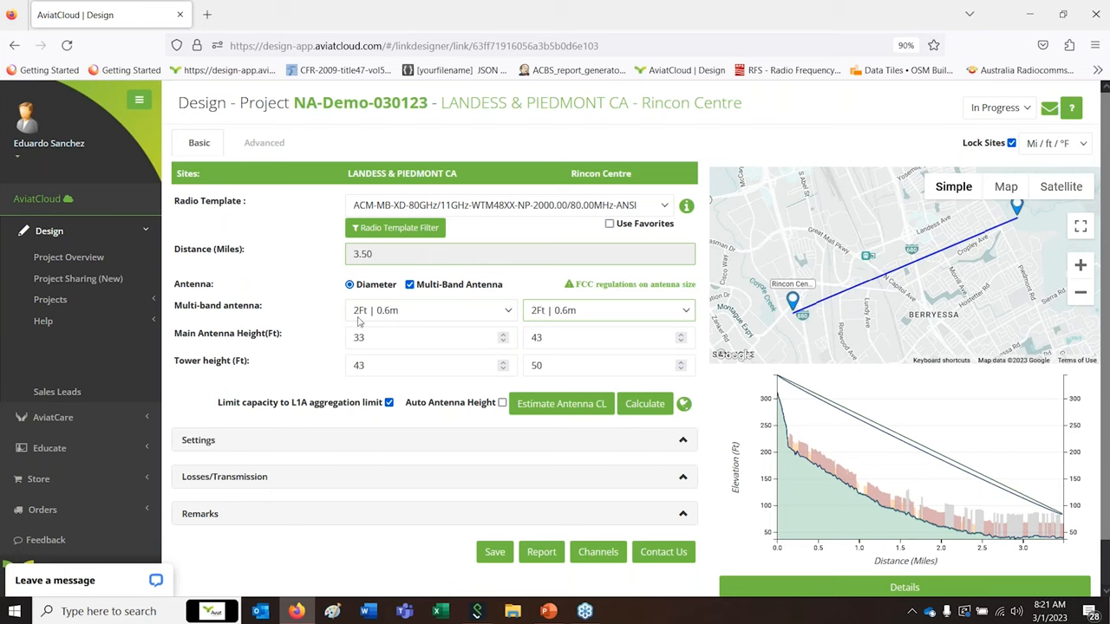
pyautogui.moveTo(425, 312)
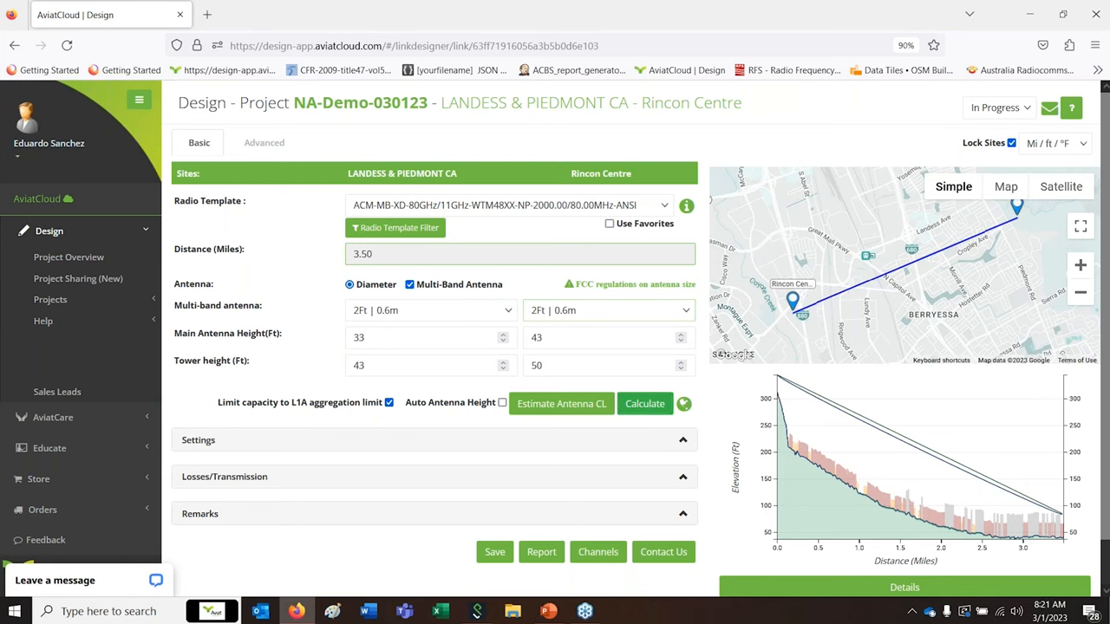
# Calculate the link and review per-modulation signal, capacity and availability results
pyautogui.click(645, 403)
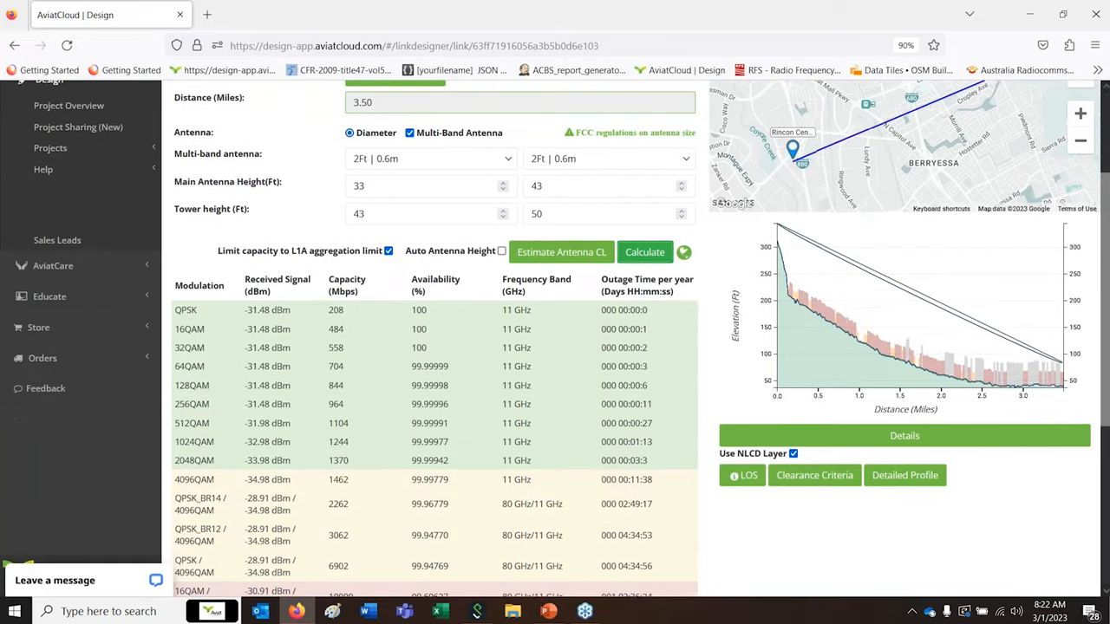
pyautogui.scroll(-3)
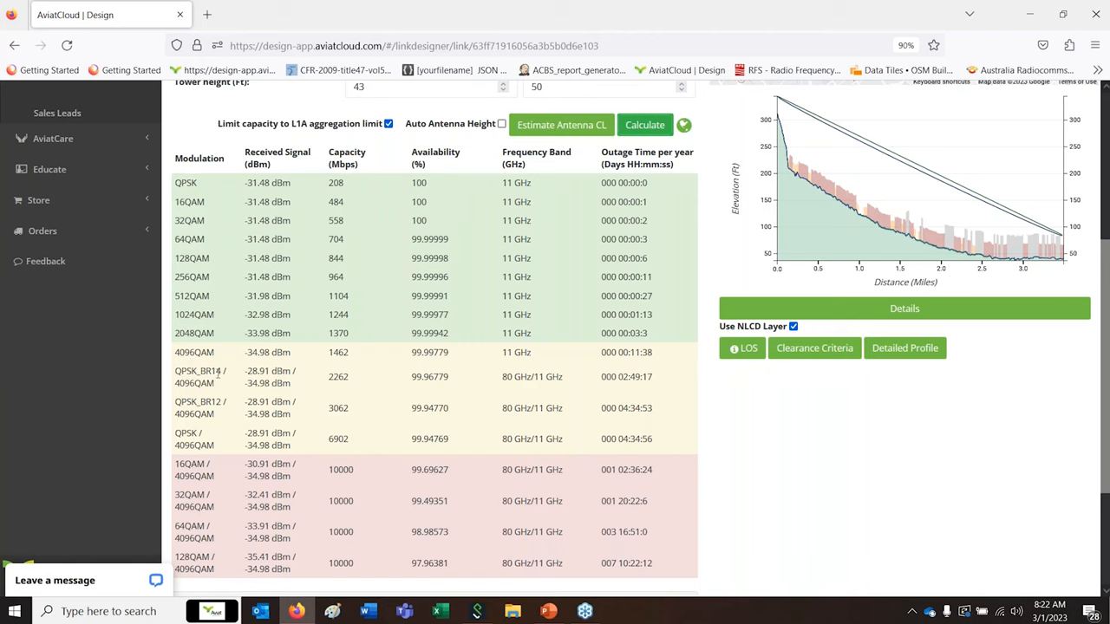
pyautogui.moveTo(236, 379)
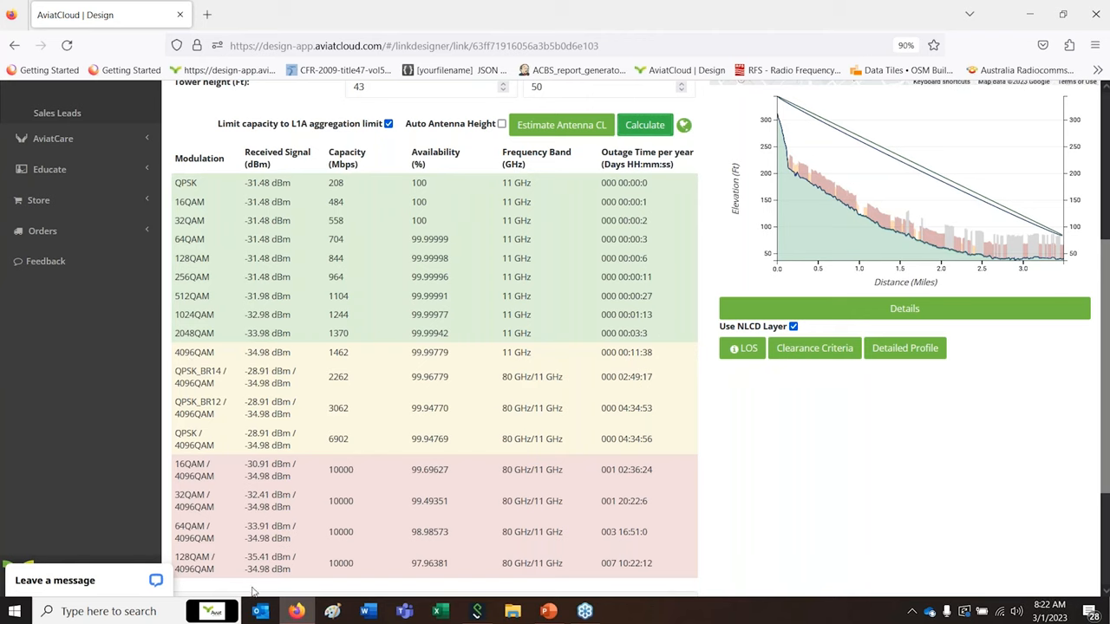
pyautogui.moveTo(200, 347)
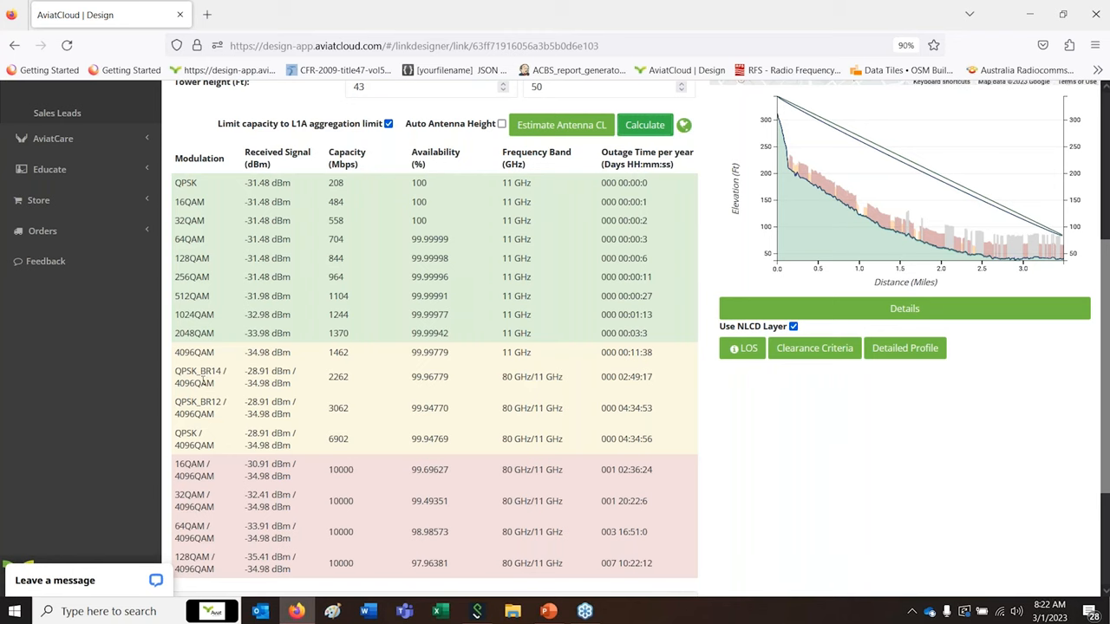
pyautogui.moveTo(381, 229)
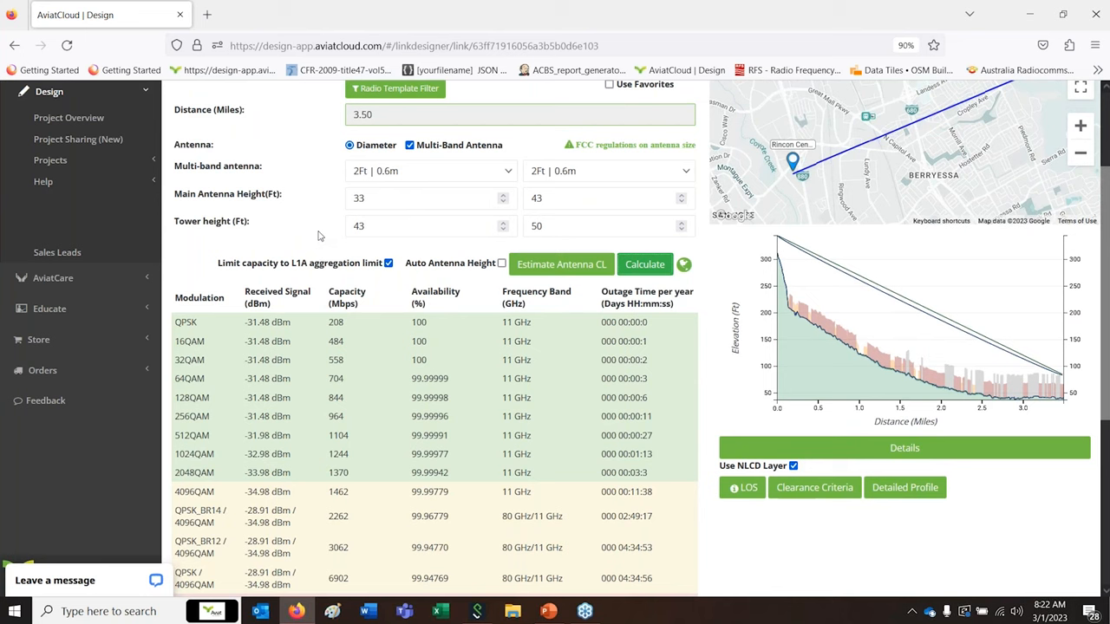
pyautogui.moveTo(345, 267)
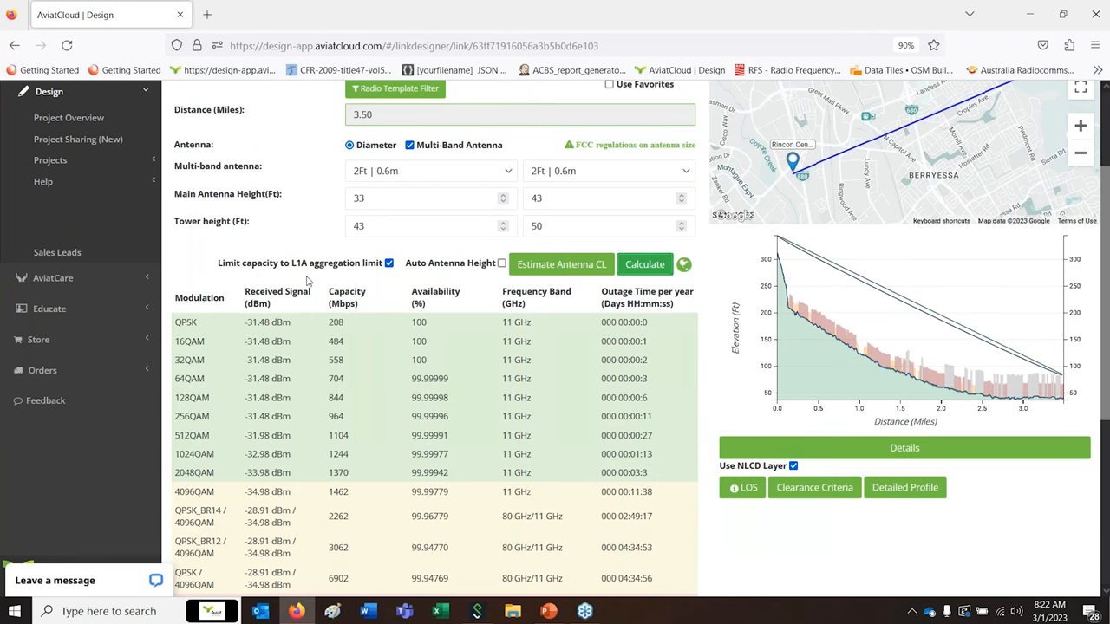
pyautogui.scroll(-3)
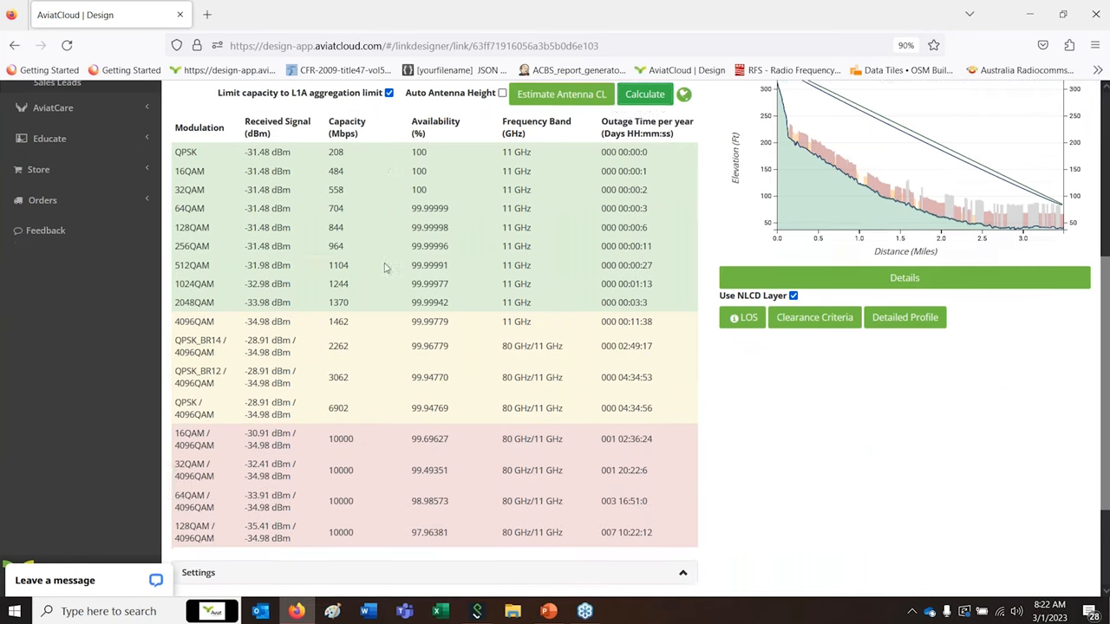
pyautogui.scroll(-3)
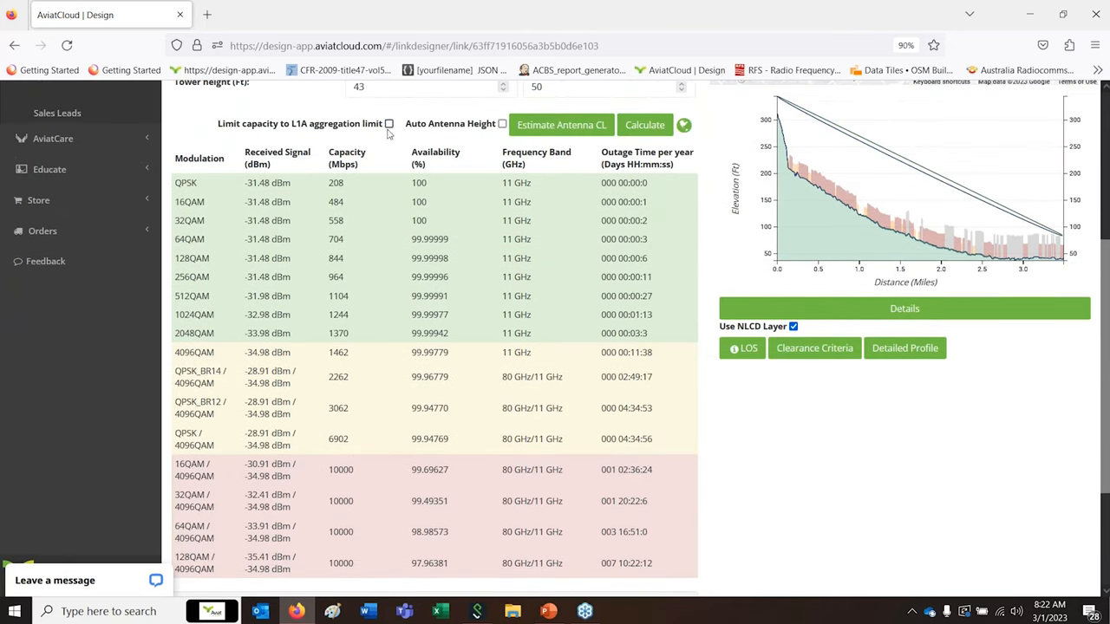
# Disable the L1A aggregation capacity limit and review capacities rising to 20000 Mbps
pyautogui.click(644, 124)
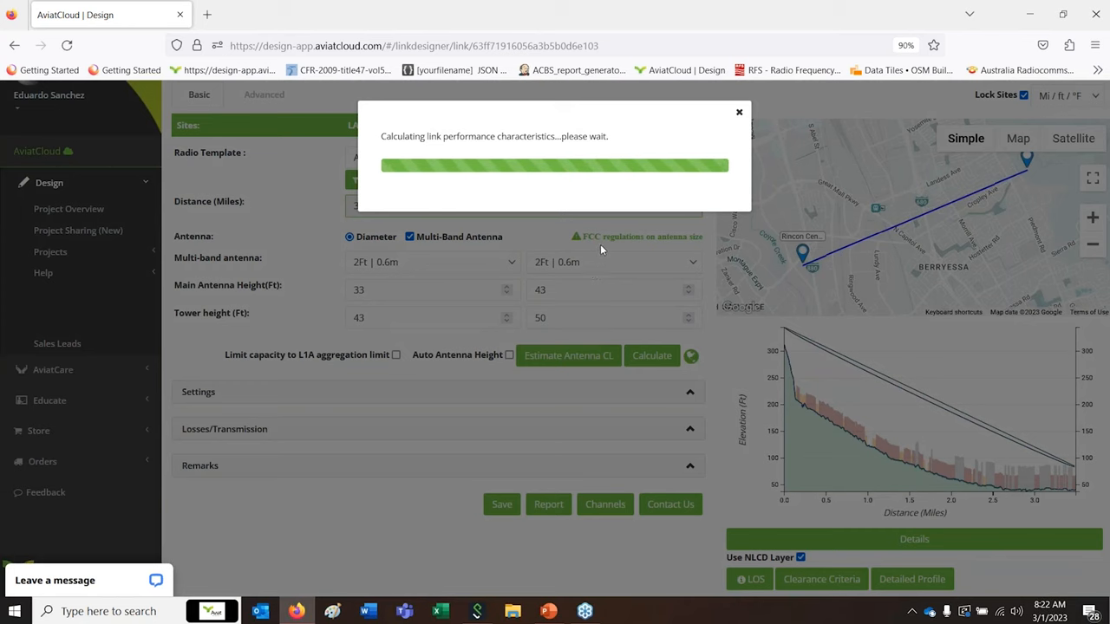
pyautogui.moveTo(606, 241)
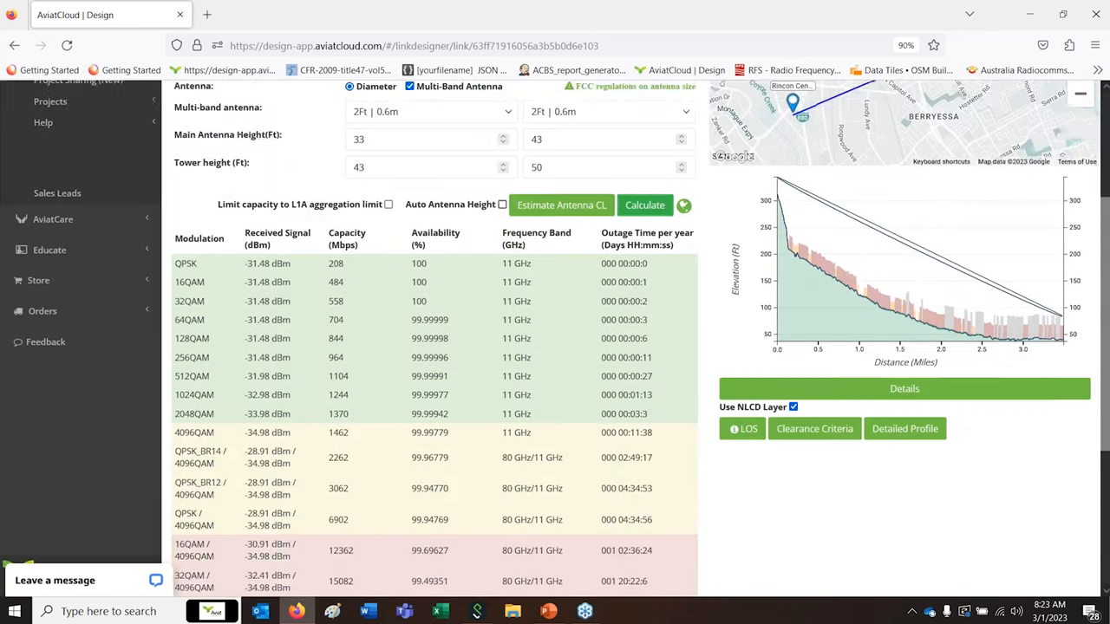
pyautogui.scroll(-3)
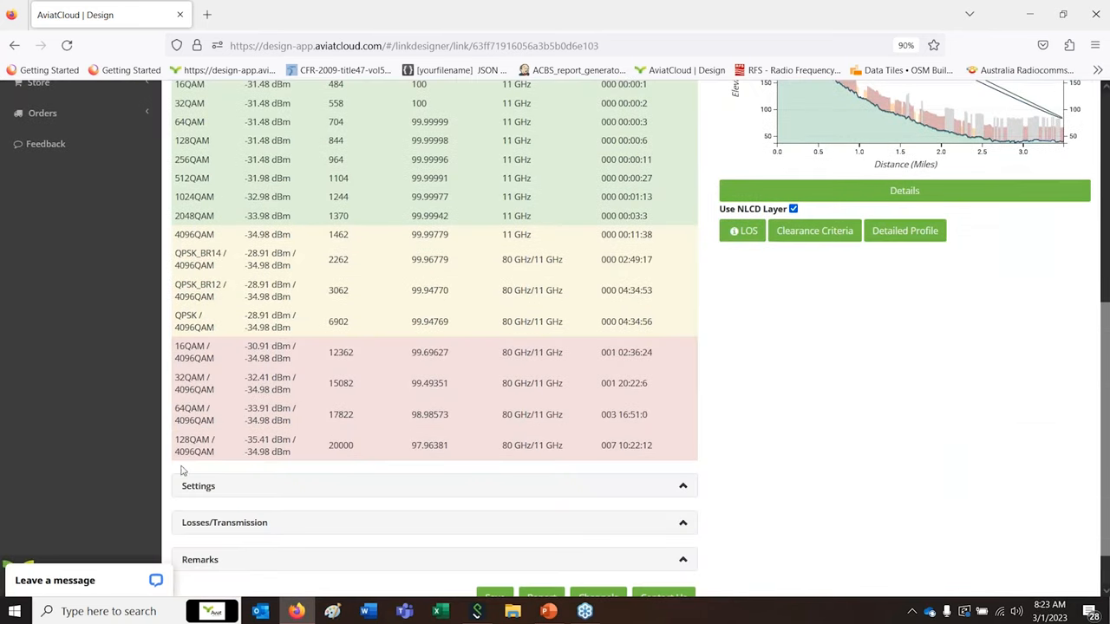
pyautogui.moveTo(189, 470)
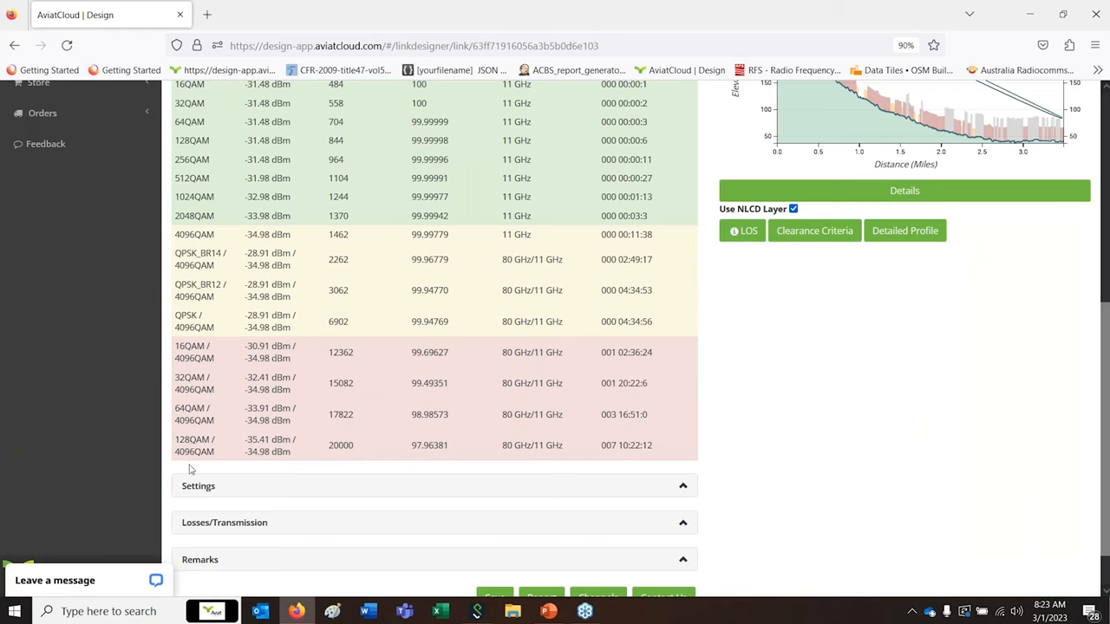
pyautogui.moveTo(234, 452)
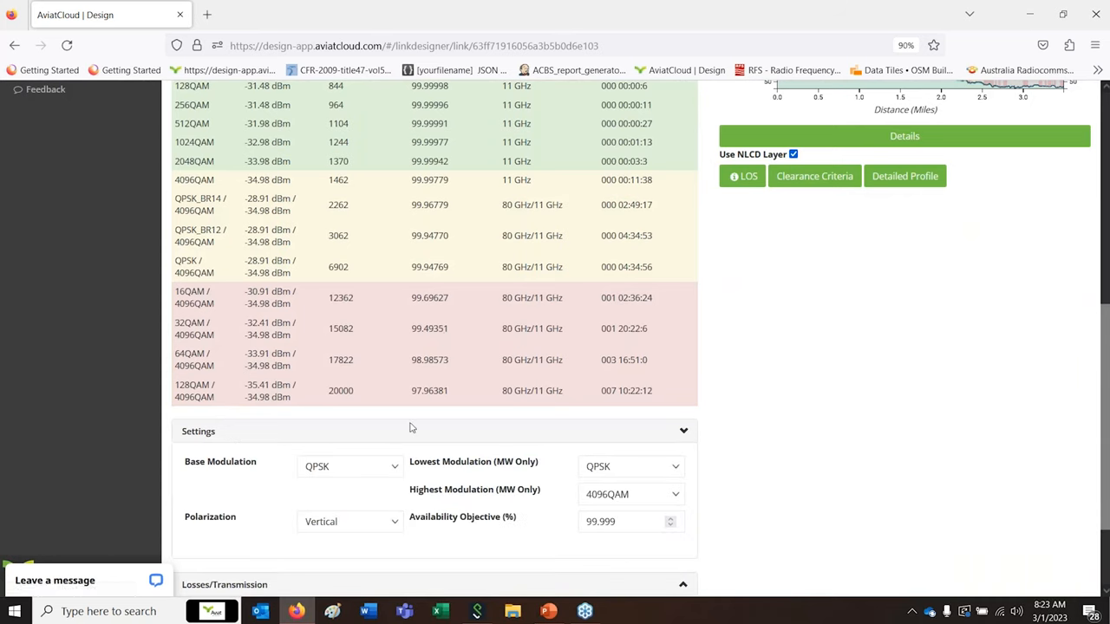
pyautogui.moveTo(494, 479)
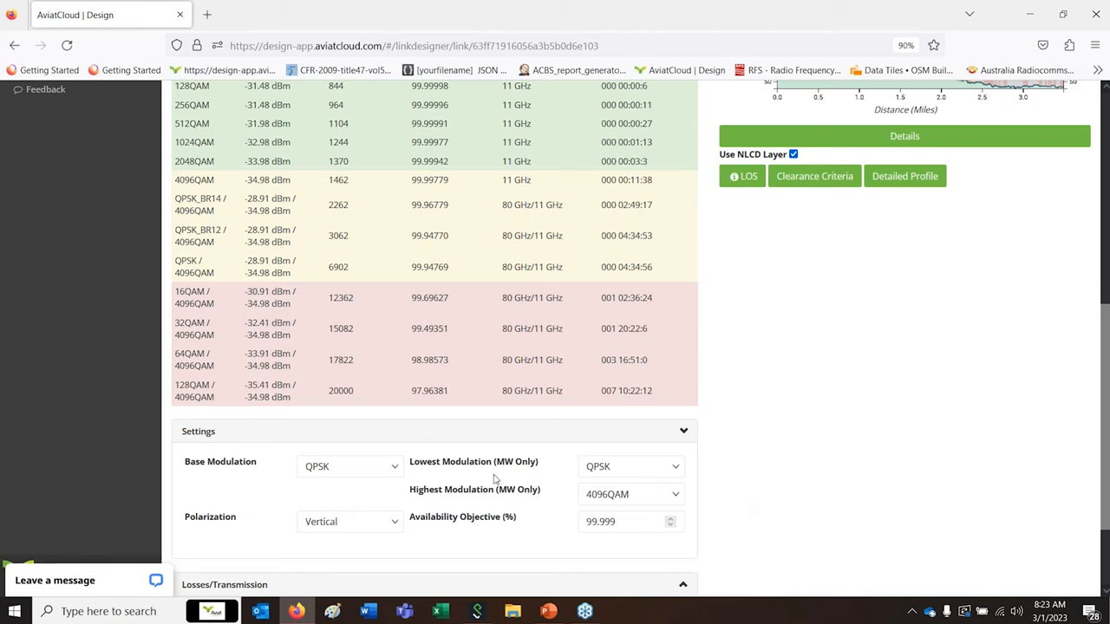
# Set lowest modulation to 2048QAM and base modulation to 128QAM / 4096QAM
pyautogui.click(630, 467)
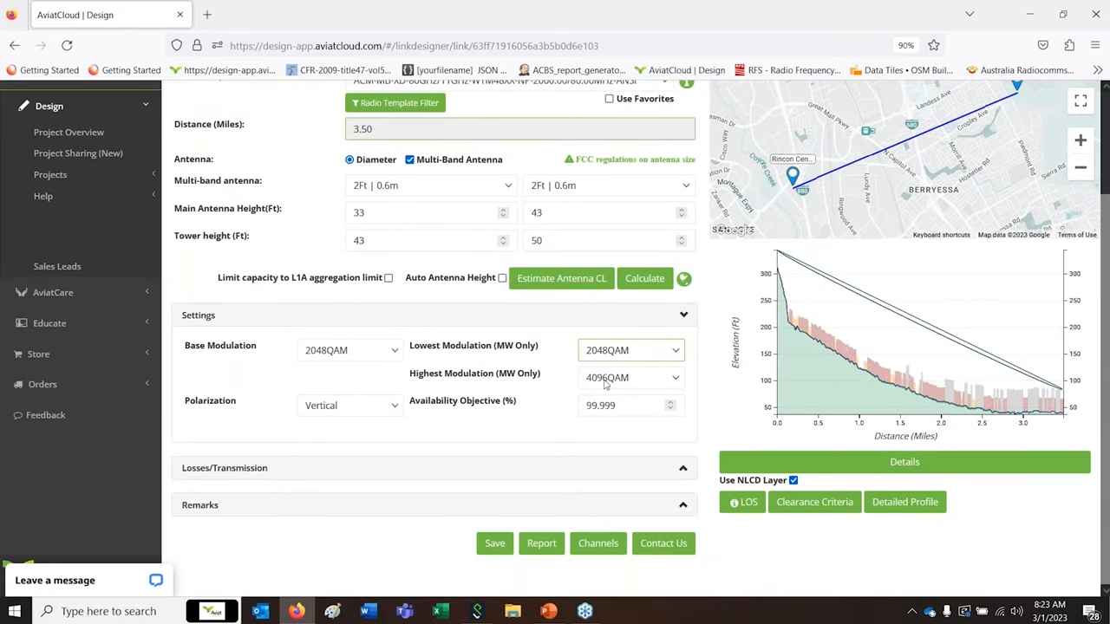
pyautogui.click(351, 350)
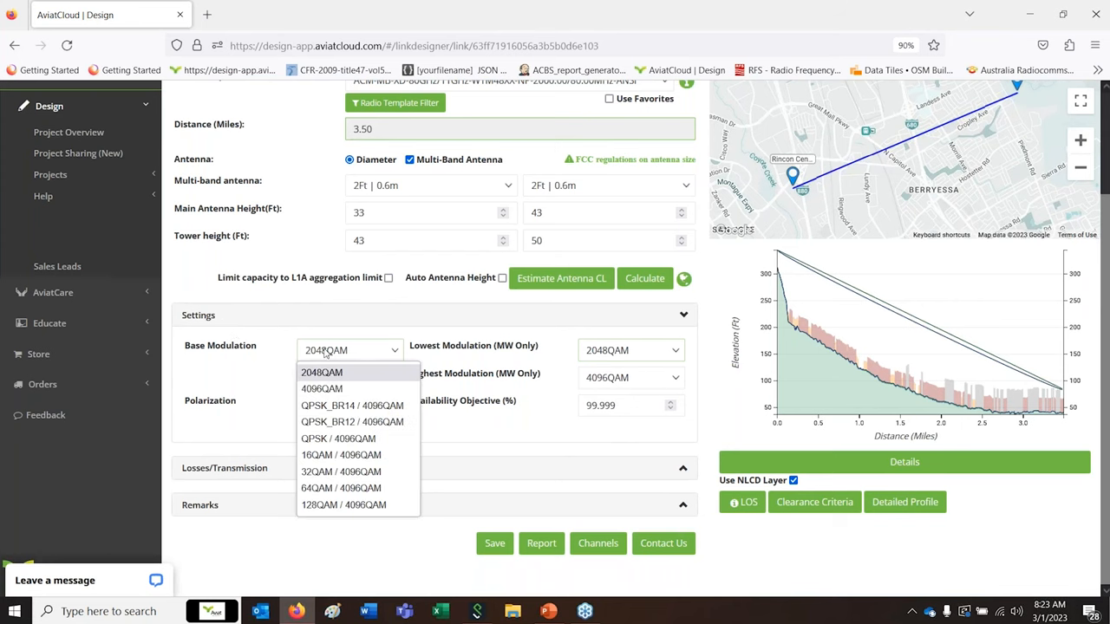
pyautogui.moveTo(338, 504)
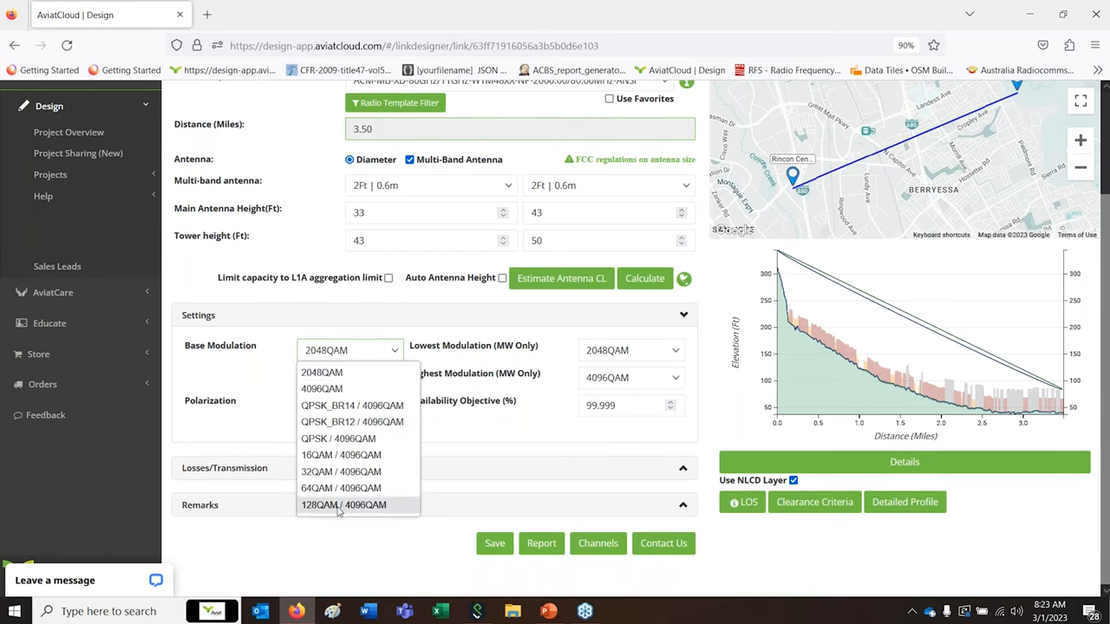
pyautogui.click(343, 505)
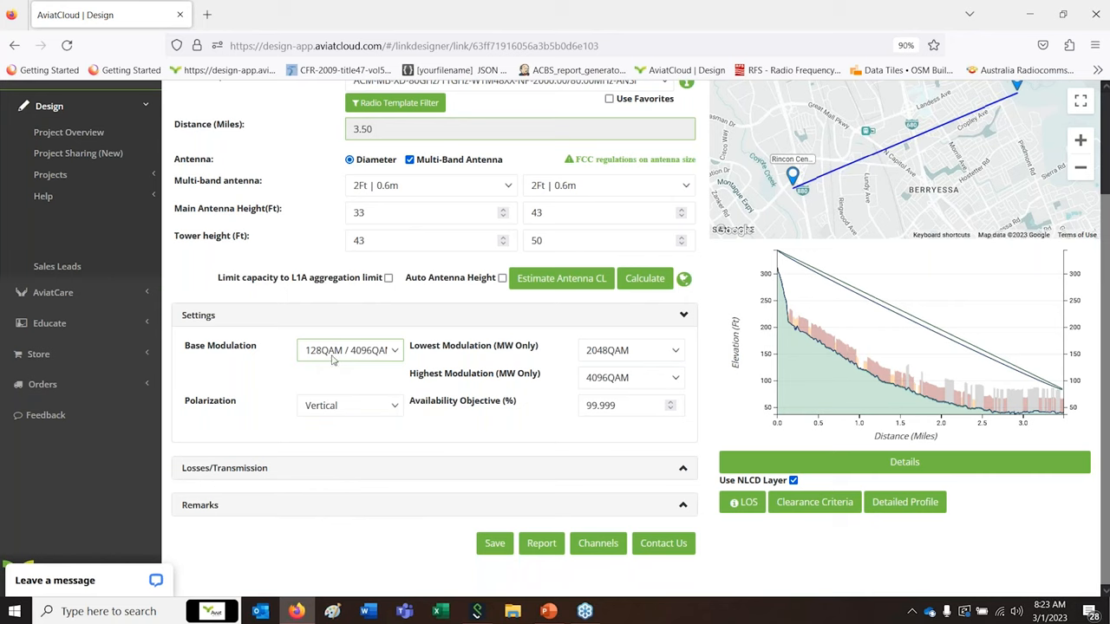
pyautogui.moveTo(523, 337)
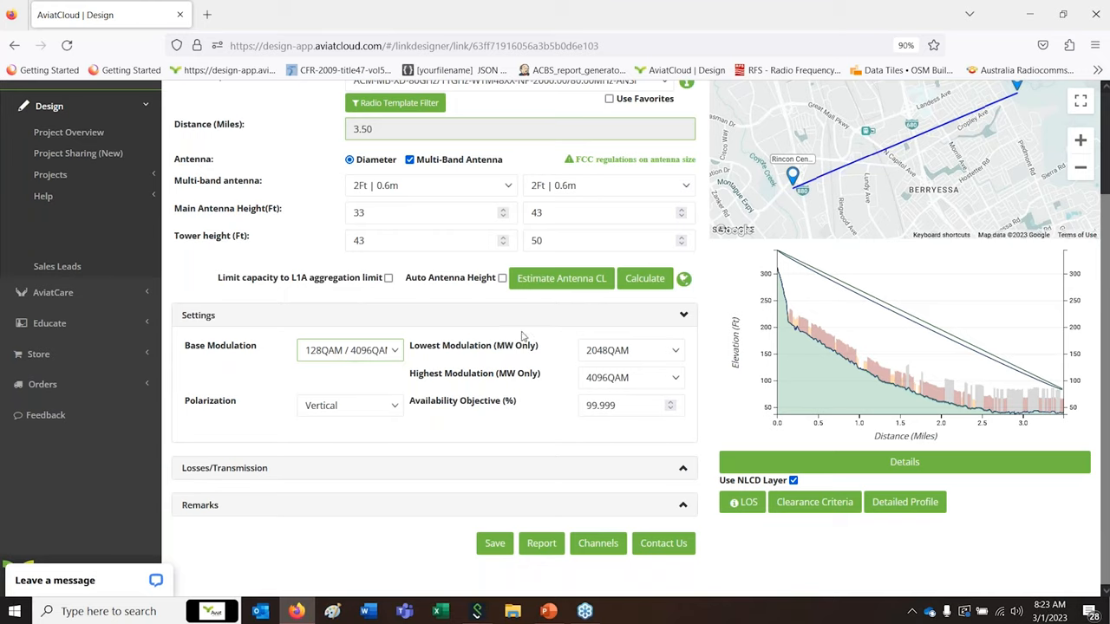
# Recalculate the link so results start at 2048QAM with 1370 Mbps capacity
pyautogui.click(644, 277)
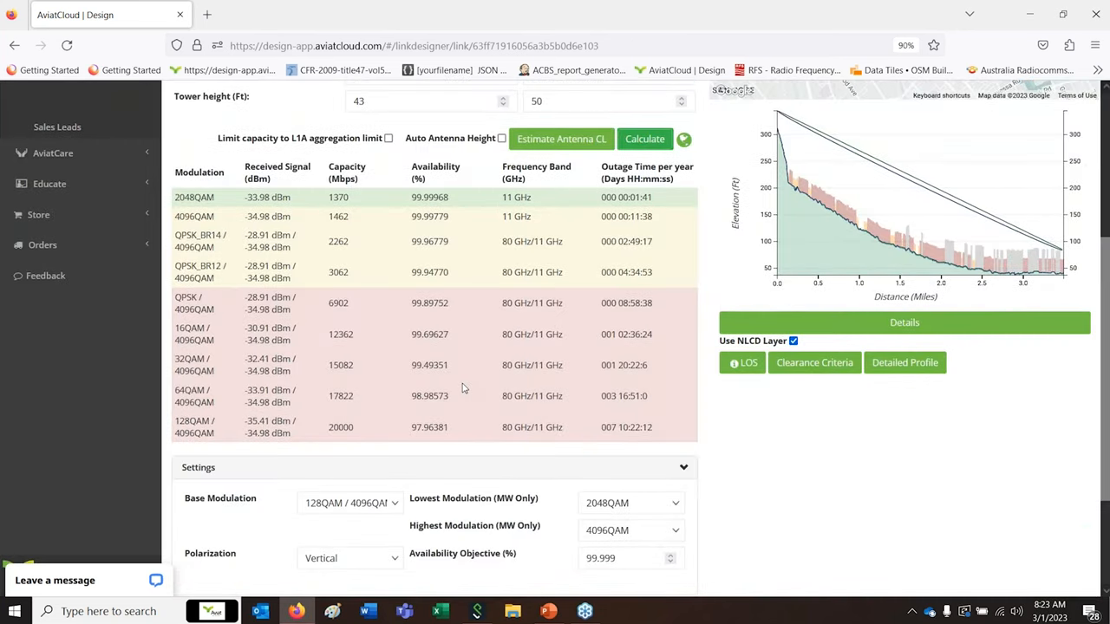
pyautogui.scroll(-3)
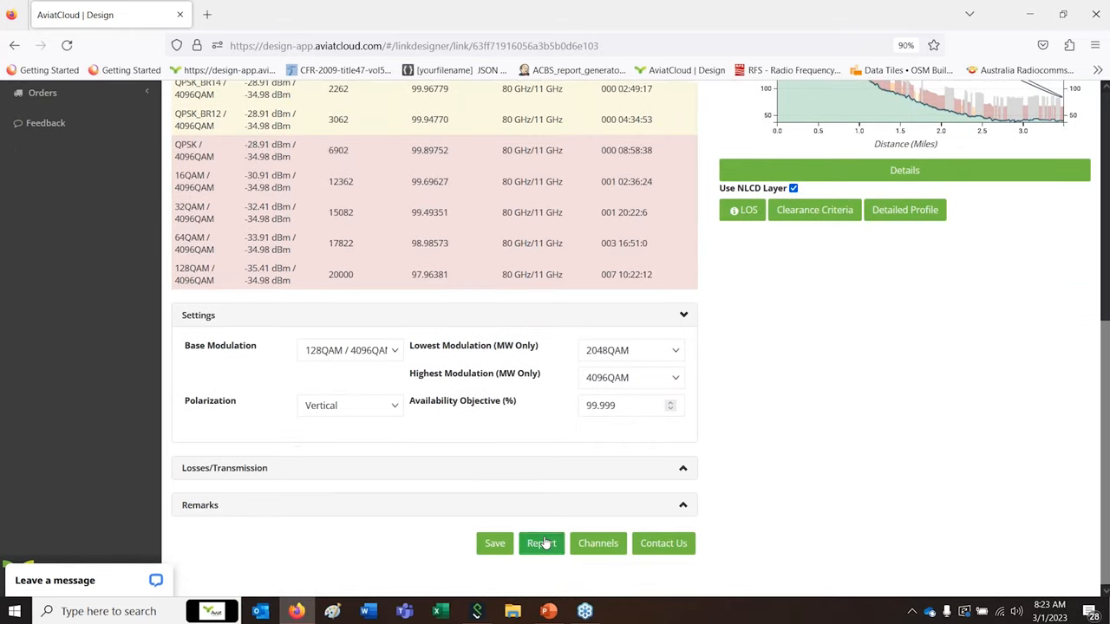
# Generate the LANDESS & PIEDMONT CA - Rincon Centre link report, export as PDF, and open it
pyautogui.click(541, 543)
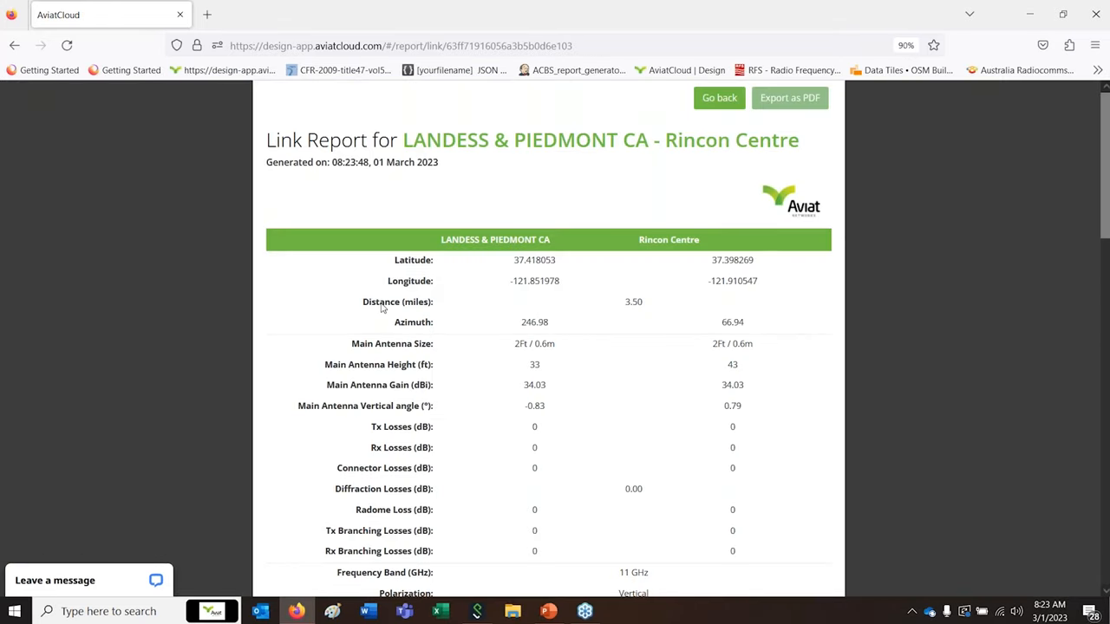
pyautogui.click(788, 97)
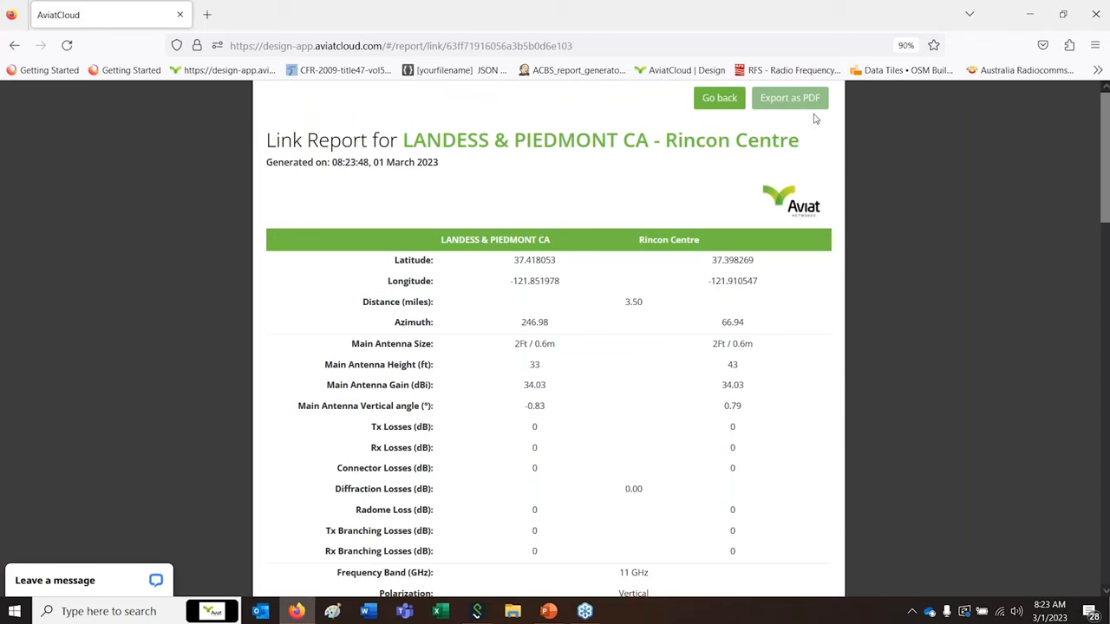
pyautogui.moveTo(806, 111)
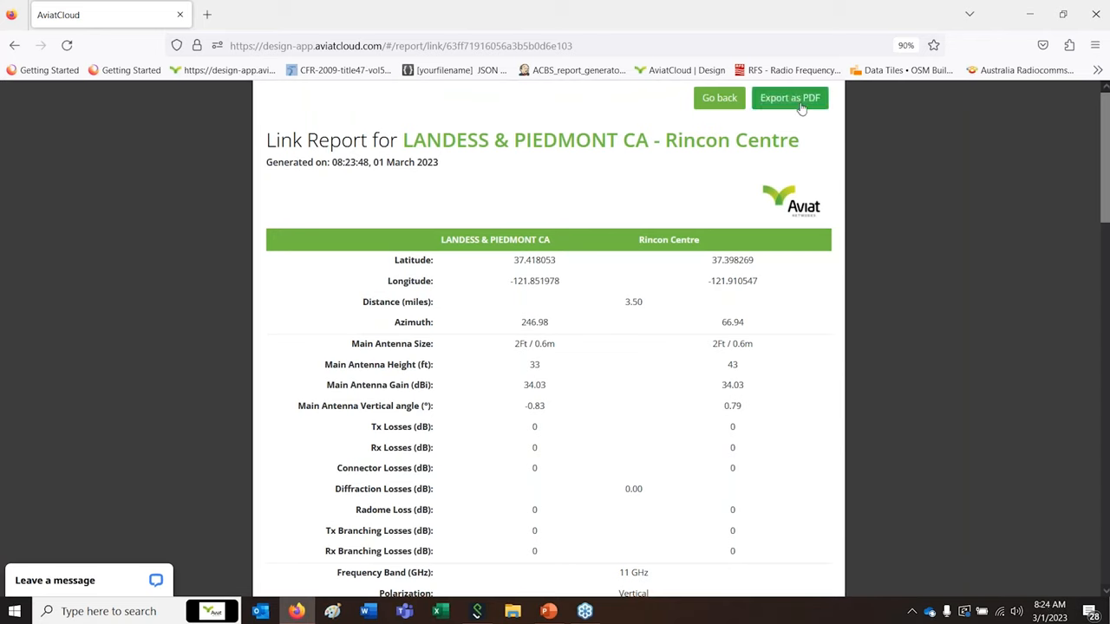
pyautogui.click(789, 97)
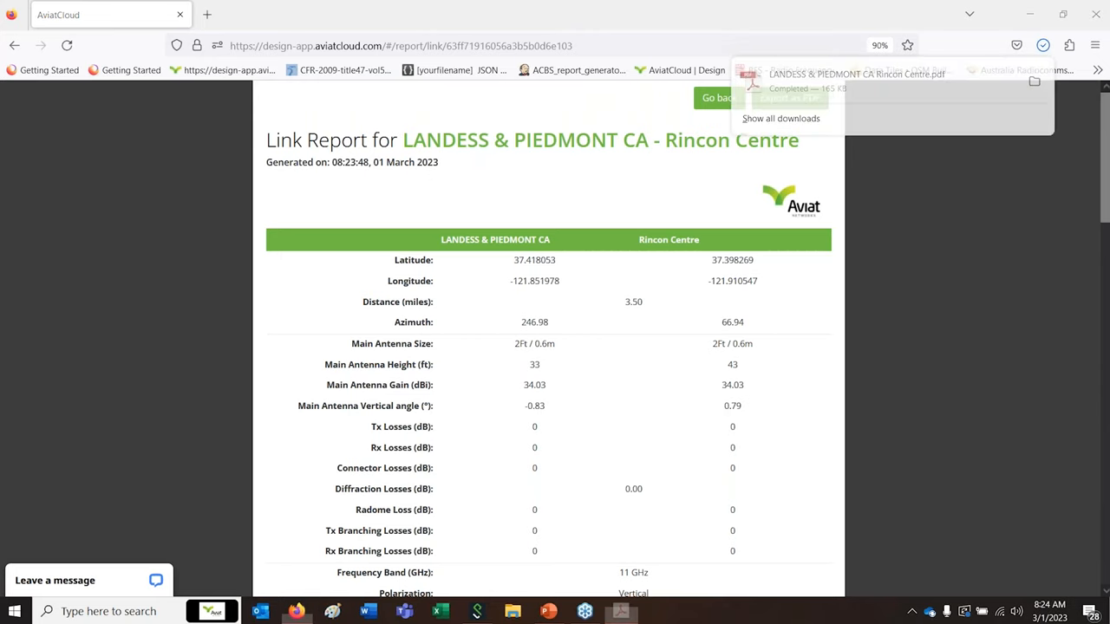
pyautogui.click(856, 74)
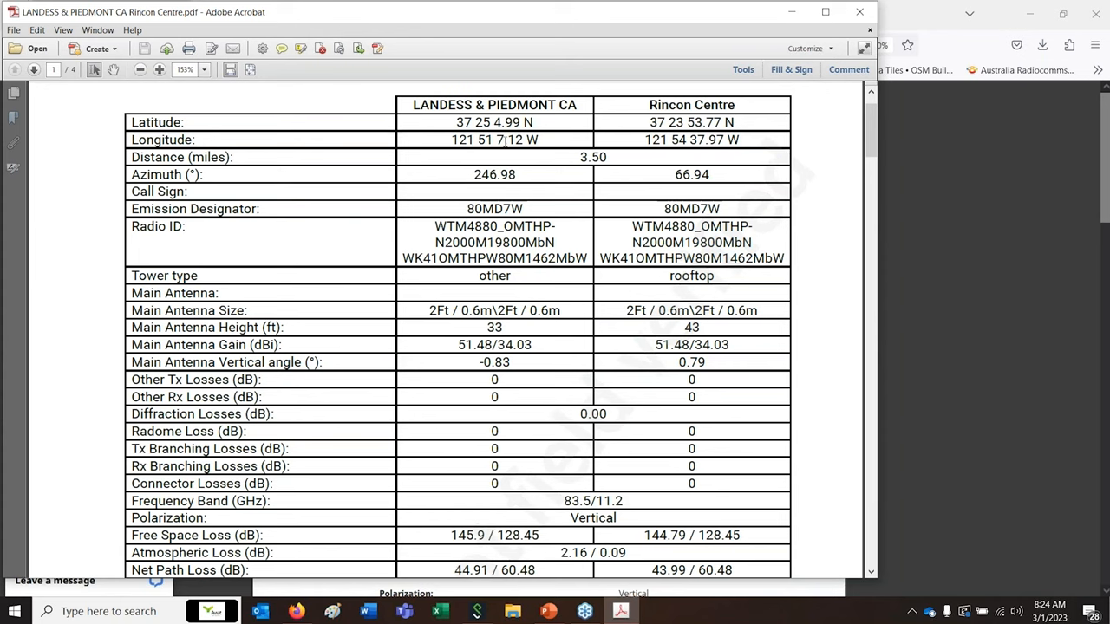
pyautogui.moveTo(559, 210)
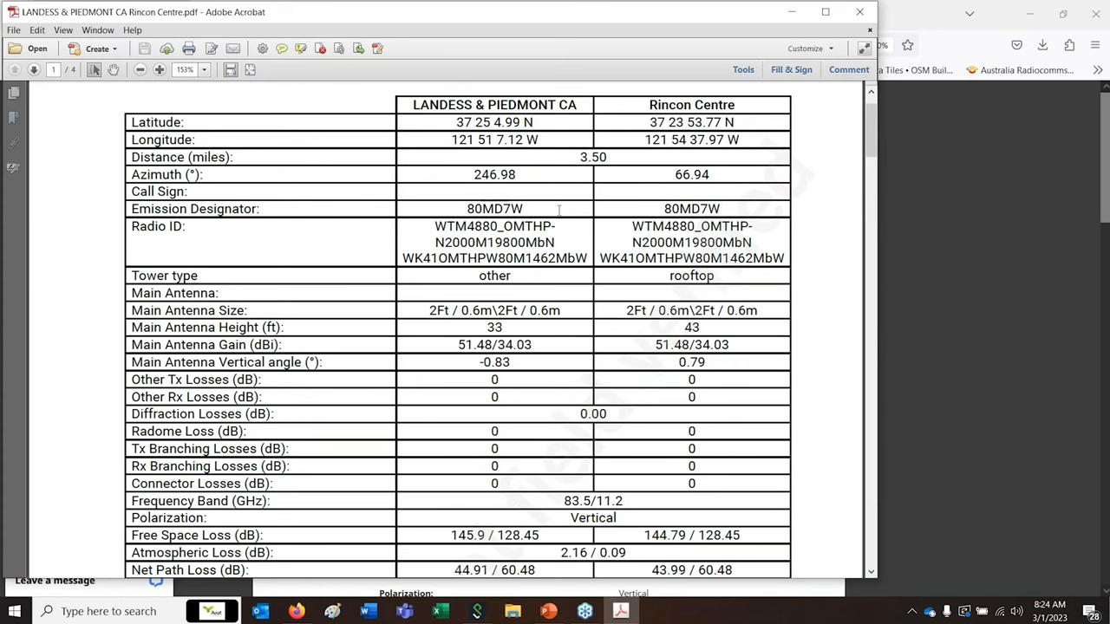
# Highlight '(128QAM / 4096QAM)' in the Total Availability row on page 1
pyautogui.scroll(-3)
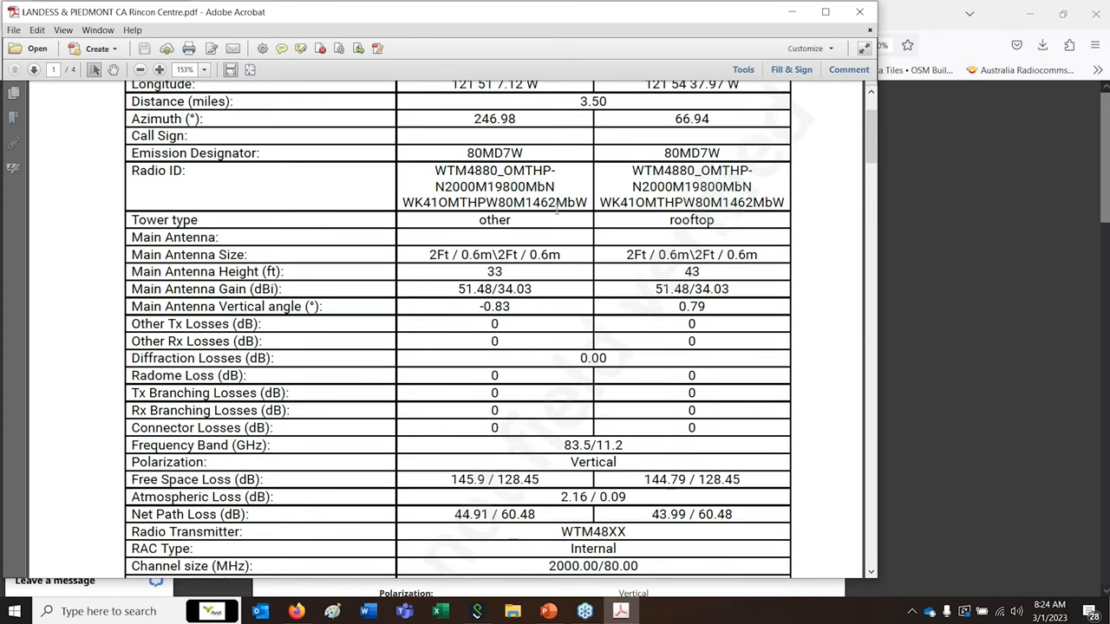
pyautogui.scroll(-3)
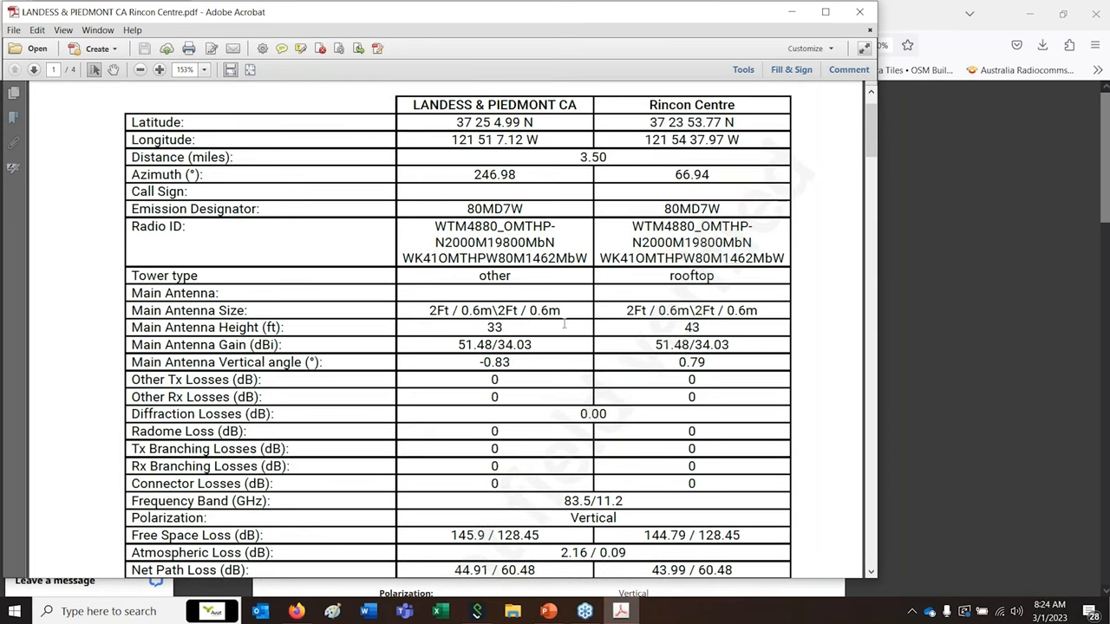
pyautogui.scroll(-3)
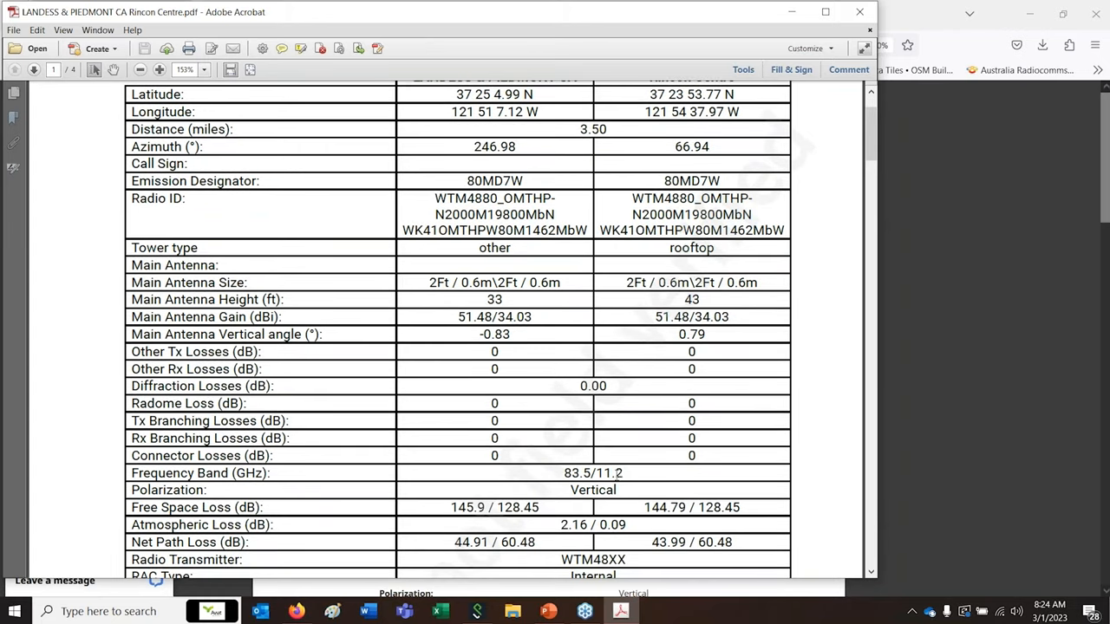
pyautogui.scroll(-3)
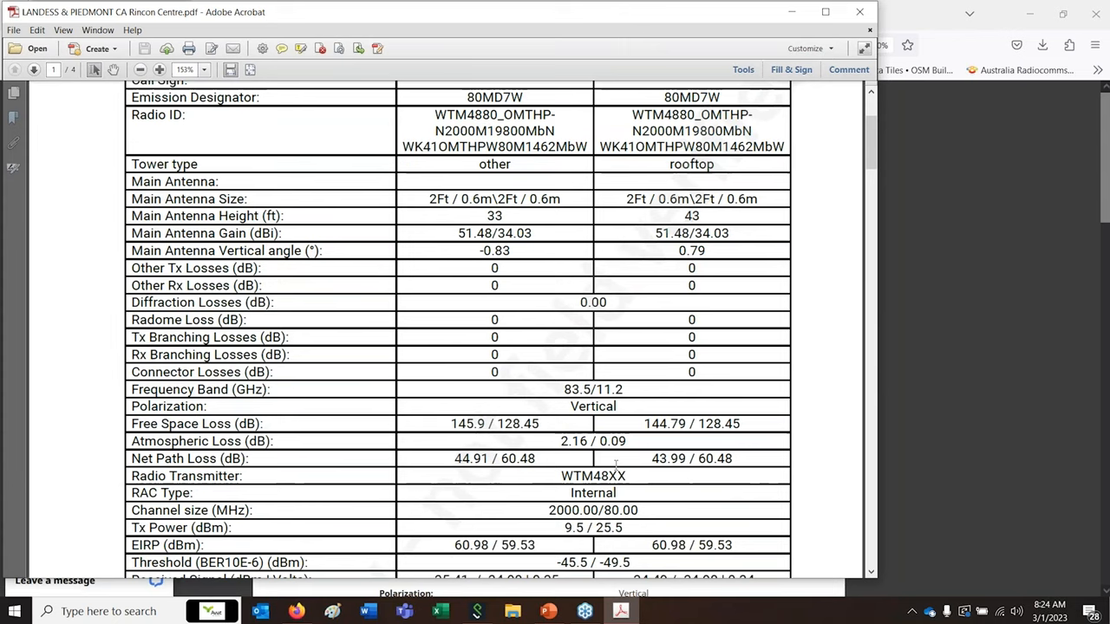
pyautogui.scroll(-3)
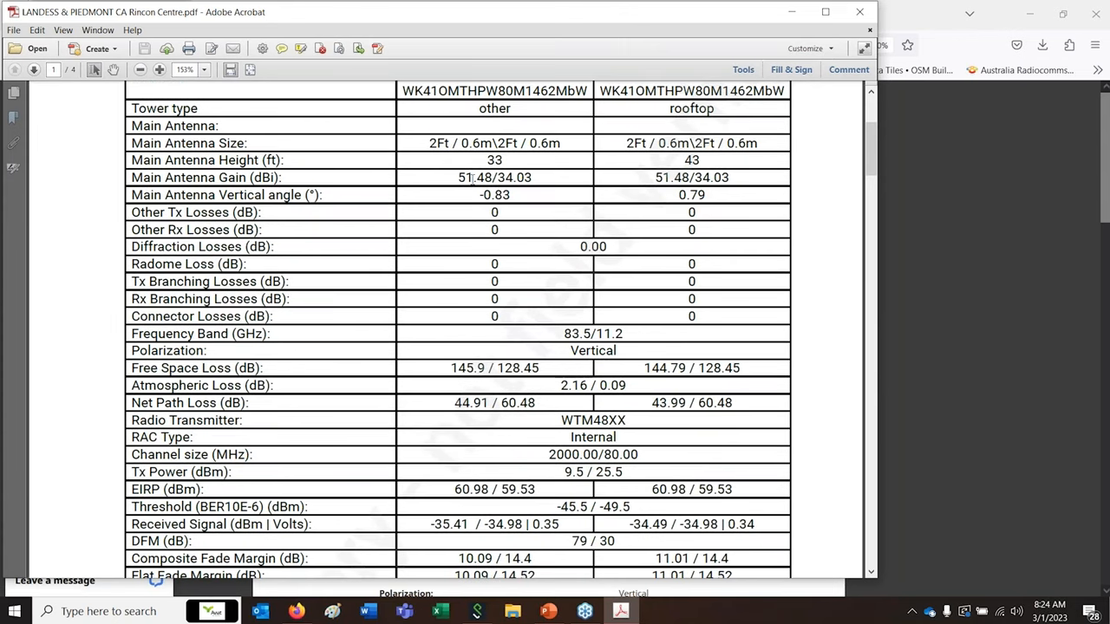
pyautogui.scroll(-3)
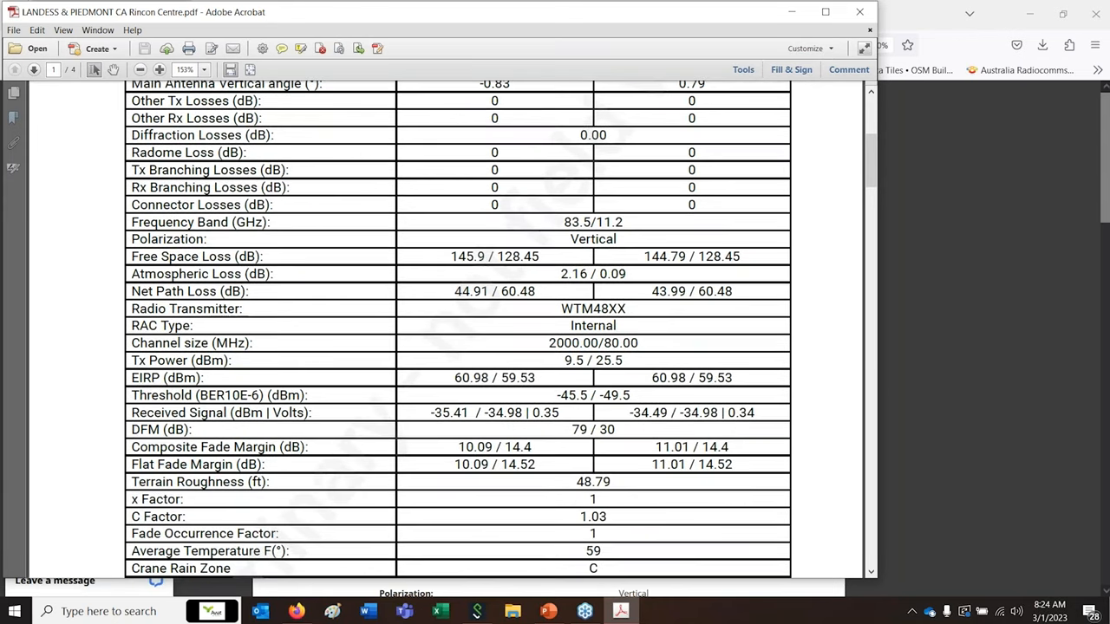
pyautogui.scroll(-3)
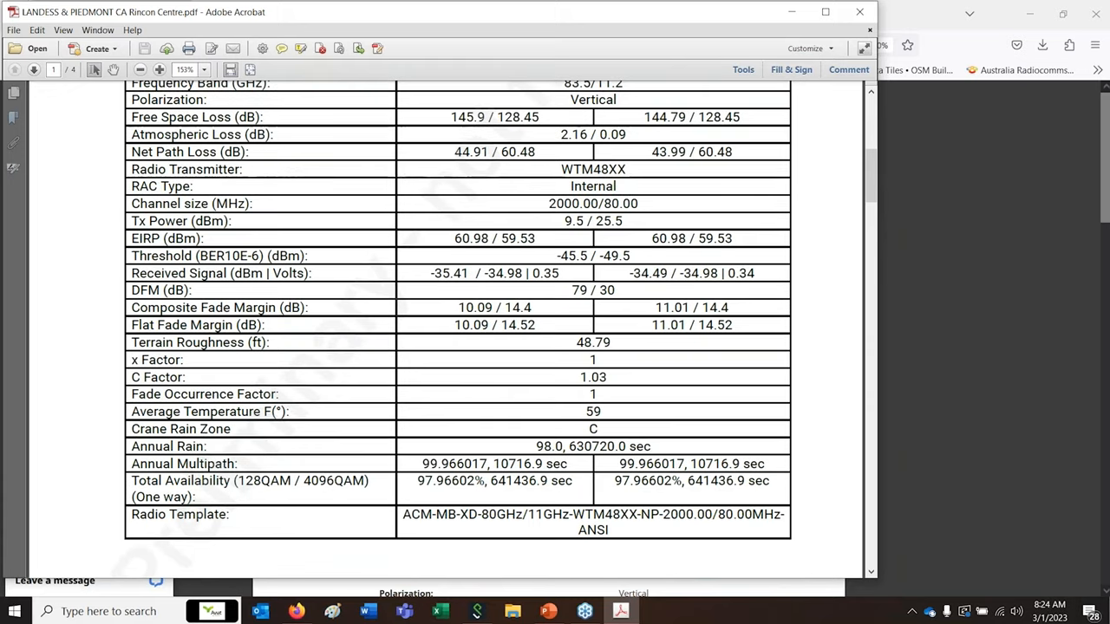
pyautogui.doubleClick(250, 481)
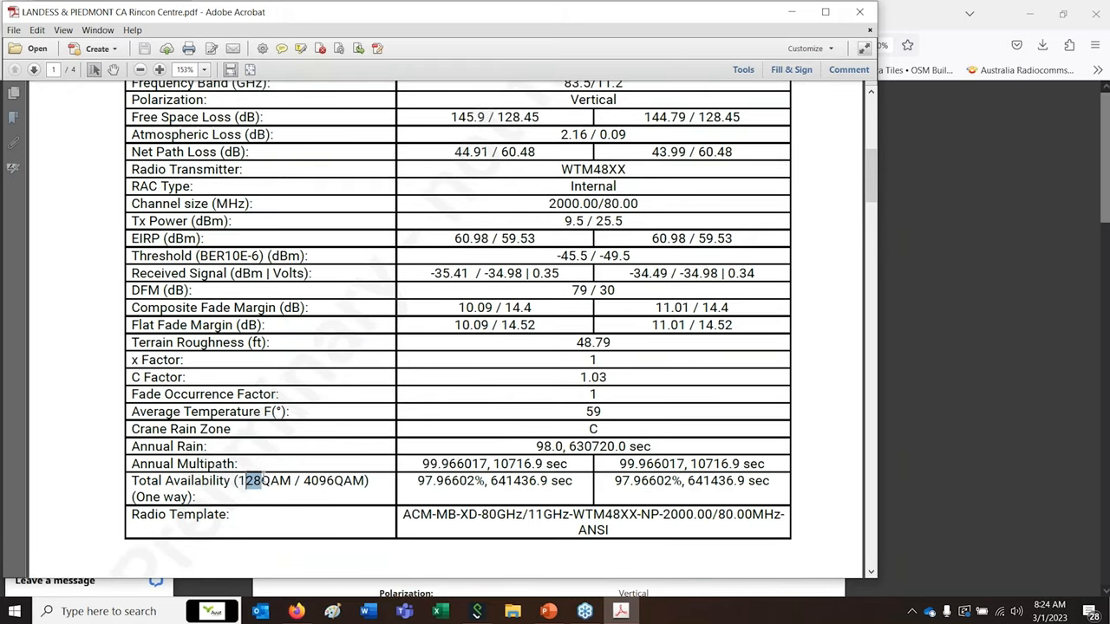
pyautogui.moveTo(243, 480); pyautogui.dragTo(367, 481)
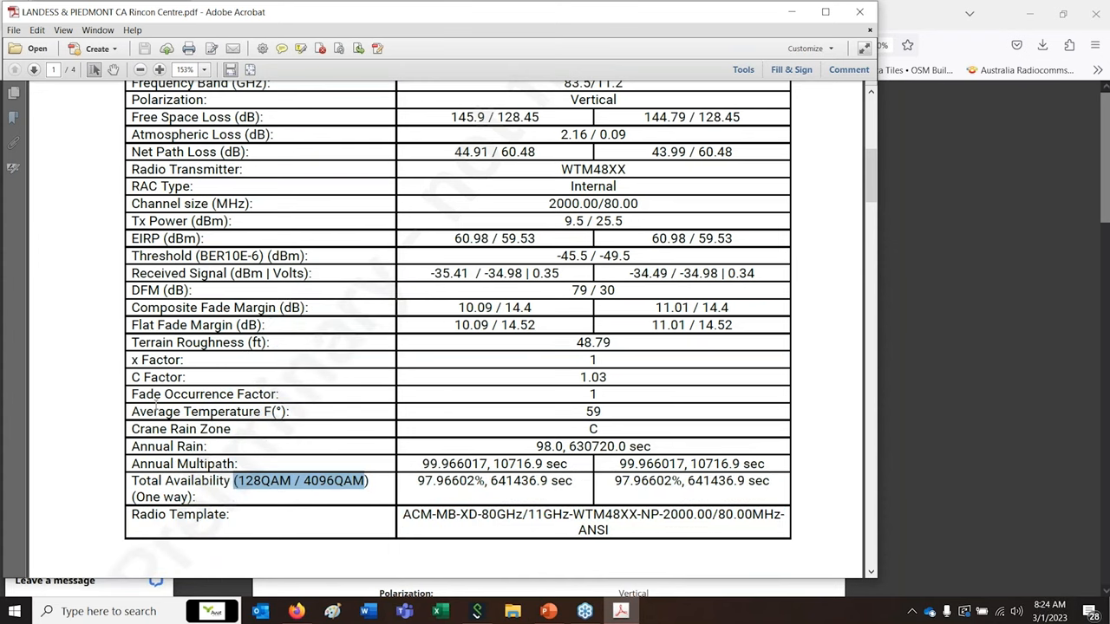
# Scroll past the modulation tables on pages 2-3 to the page 4 elevation profile
pyautogui.scroll(-3)
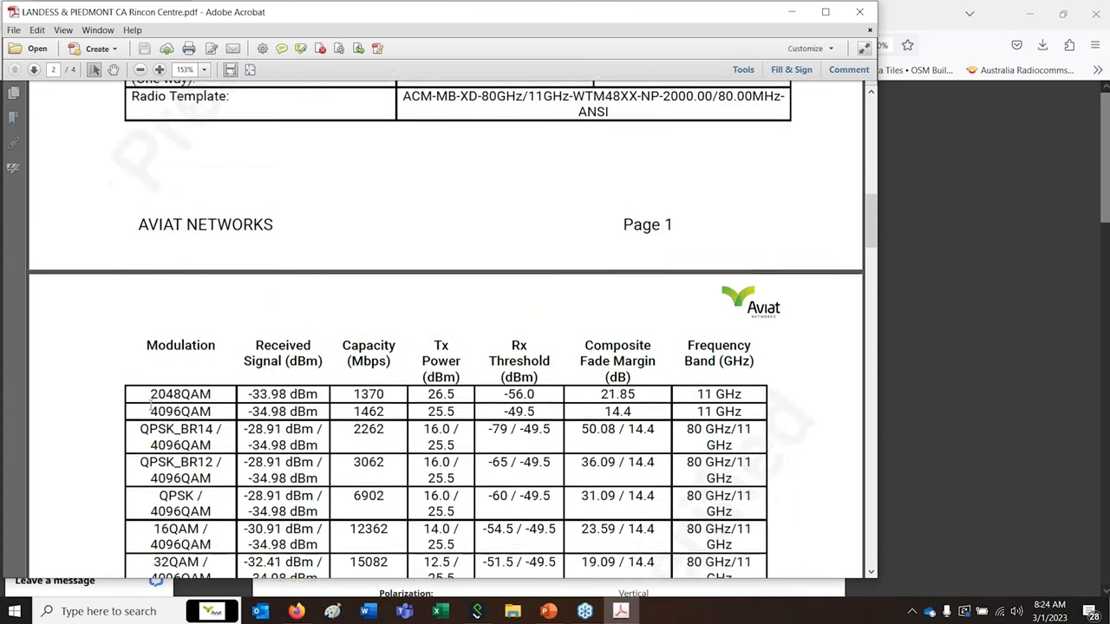
pyautogui.scroll(-3)
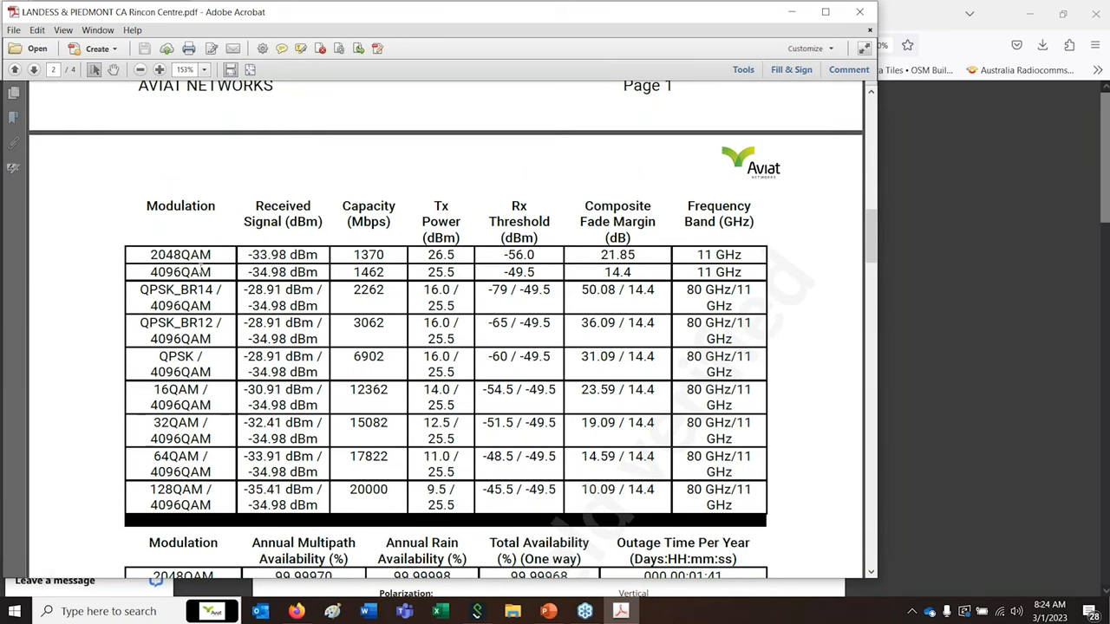
pyautogui.scroll(-3)
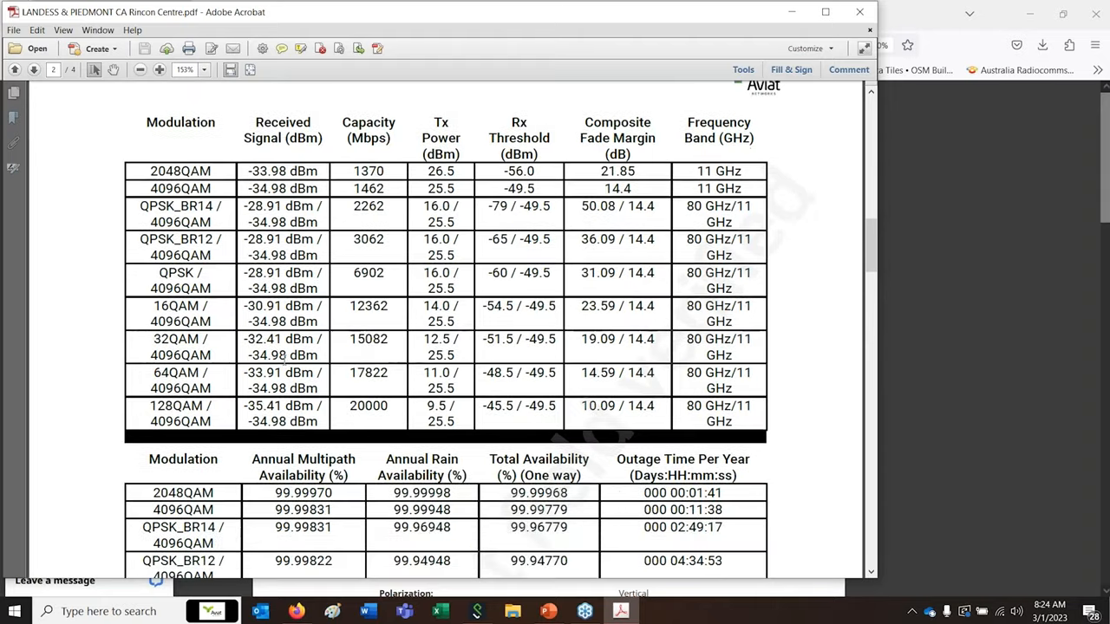
pyautogui.scroll(-3)
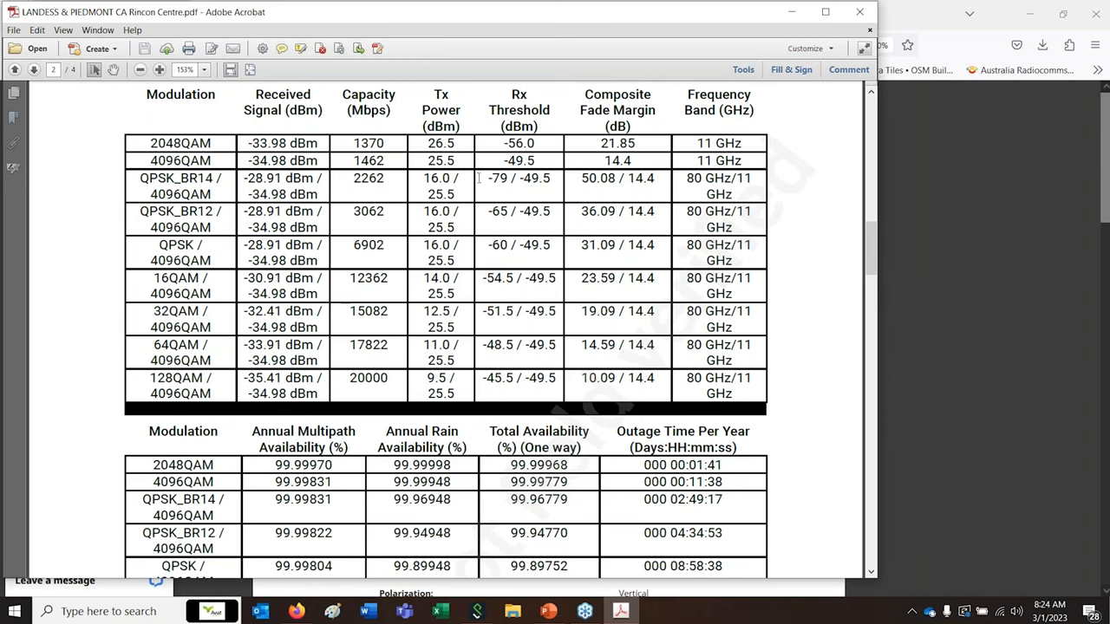
pyautogui.scroll(-3)
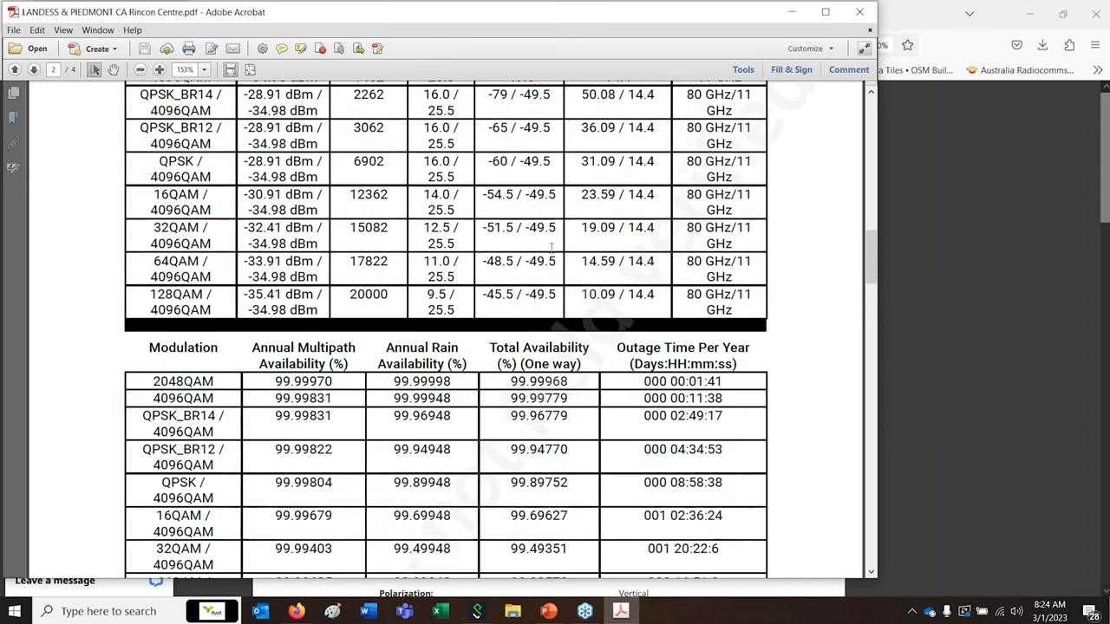
pyautogui.scroll(-3)
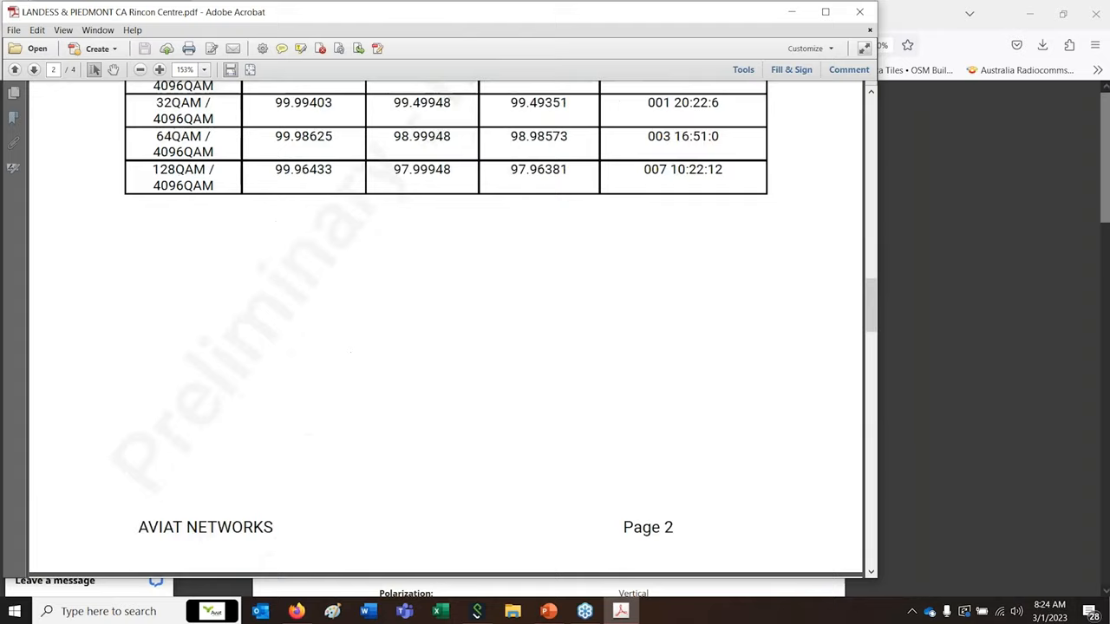
pyautogui.scroll(-3)
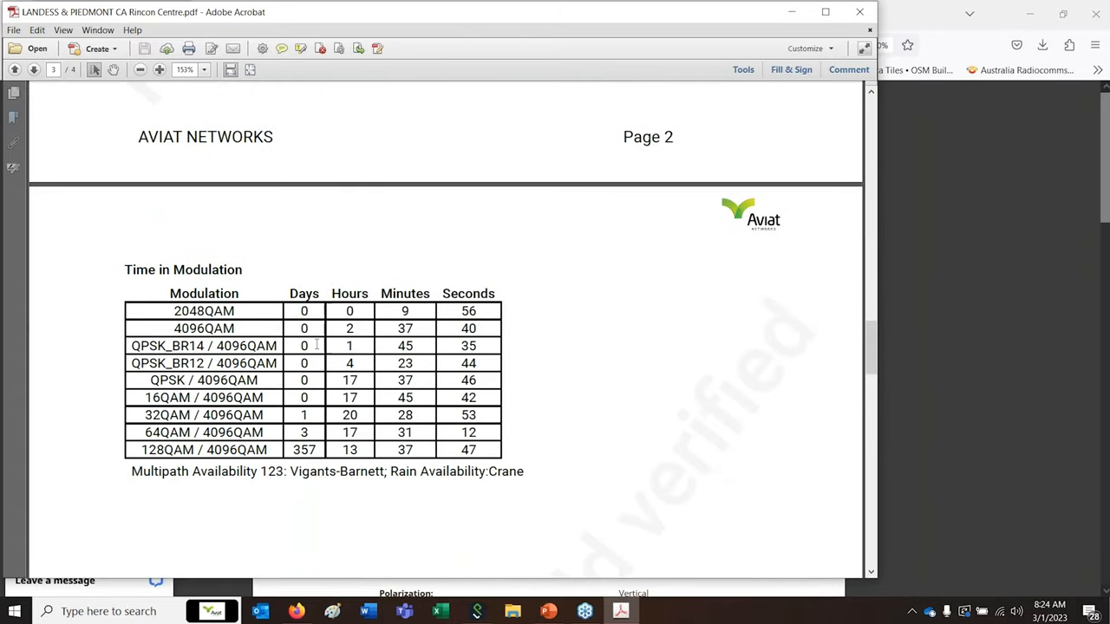
pyautogui.scroll(-3)
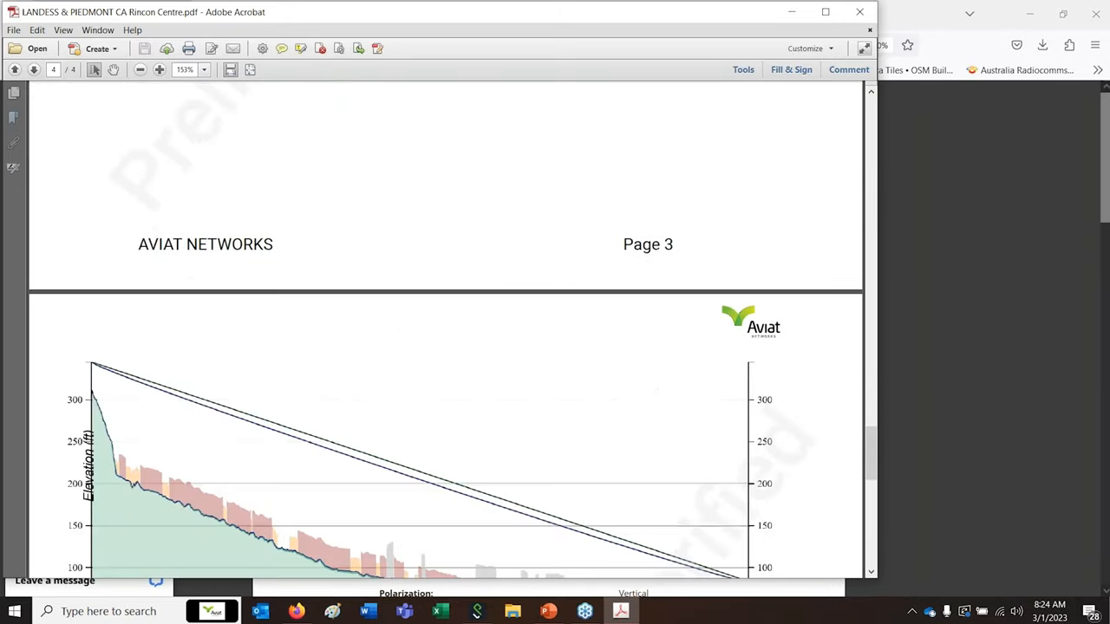